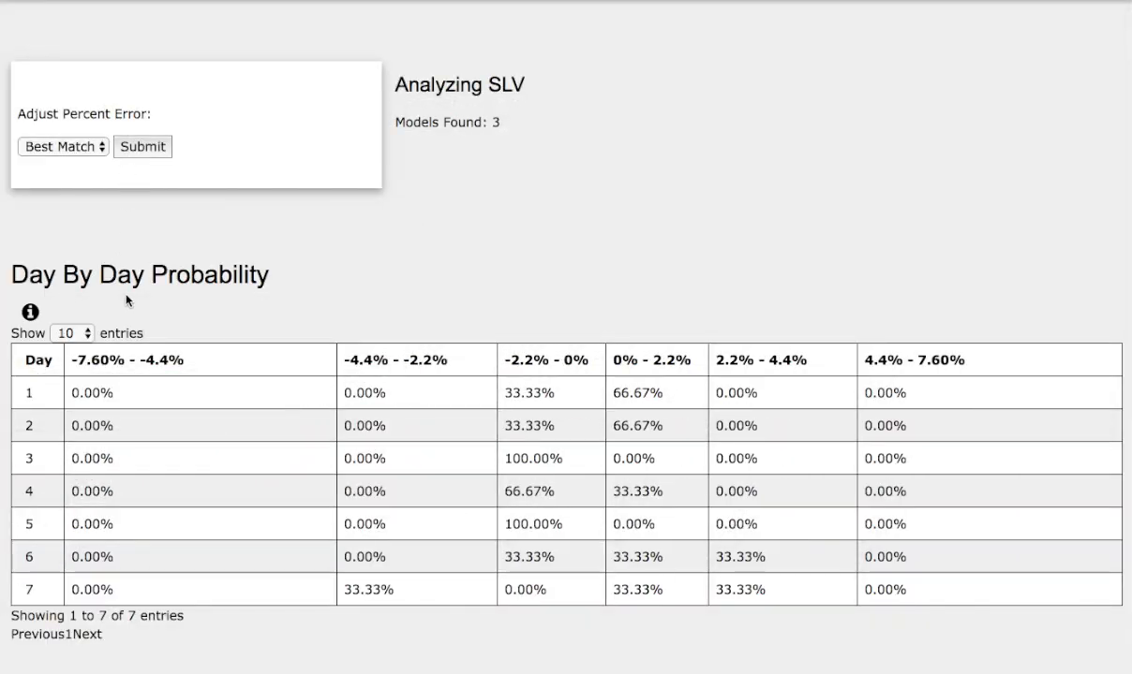
# Scroll down past the Day By Day Probability table to the Bollinger Bands comparison charts
pyautogui.scroll(-3)
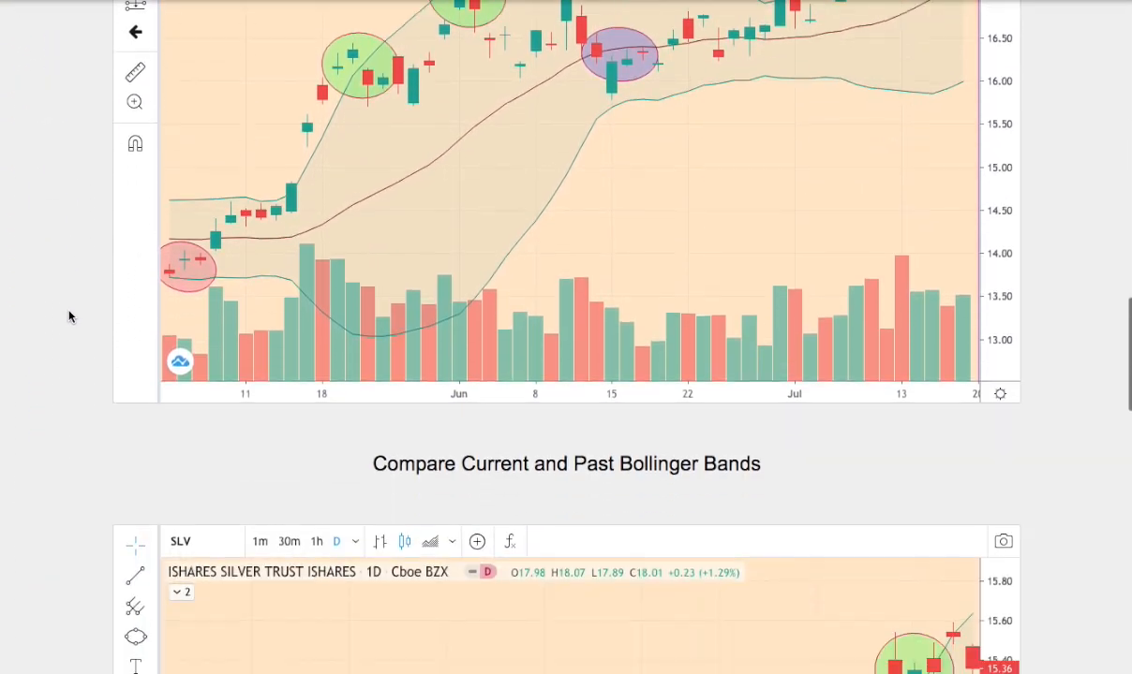
pyautogui.scroll(-3)
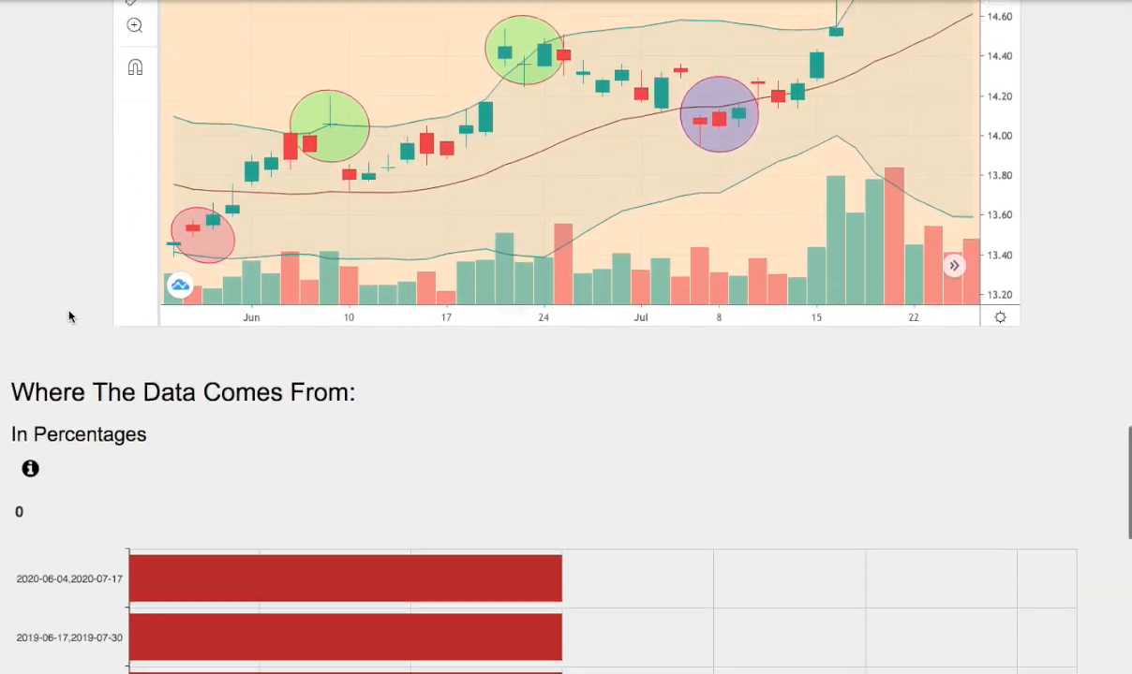
pyautogui.scroll(-3)
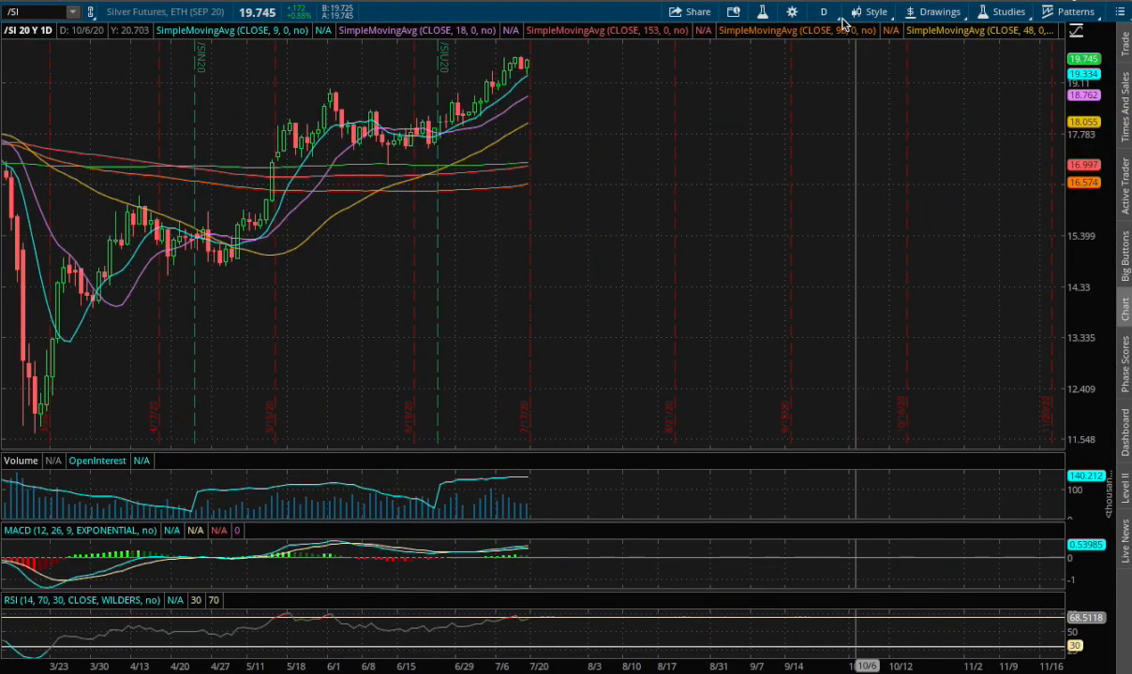
# Switch the /SI chart to 180 D: 1h, then 180 D: 4h, and reopen the time frame list
pyautogui.click(822, 11)
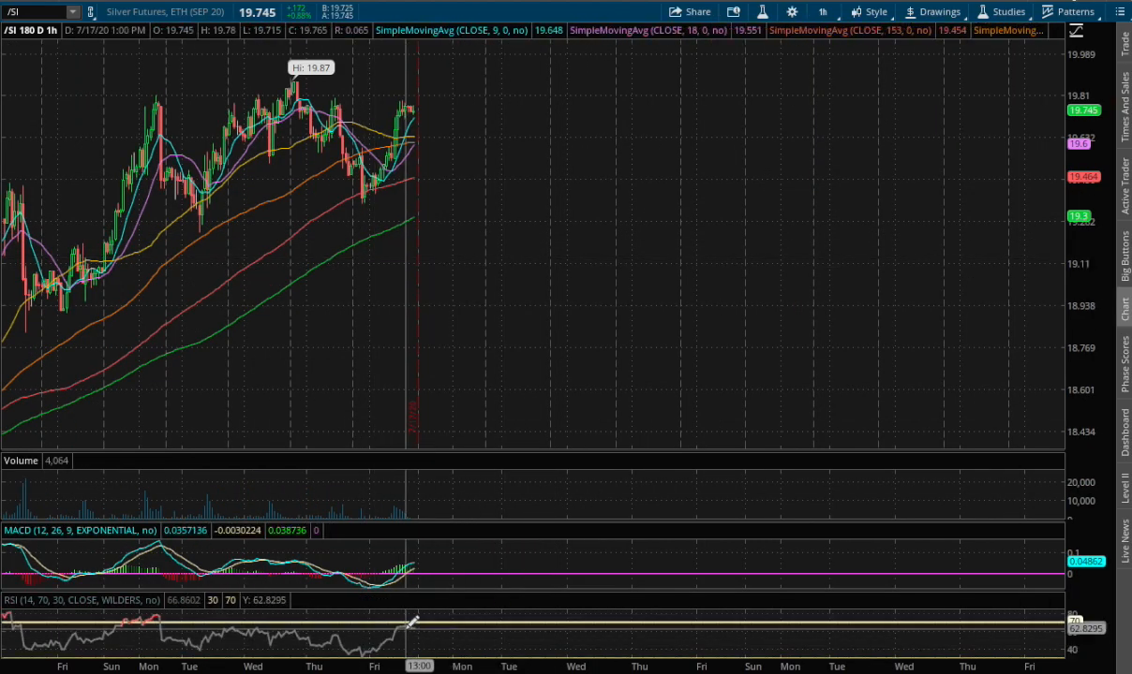
pyautogui.moveTo(255, 331)
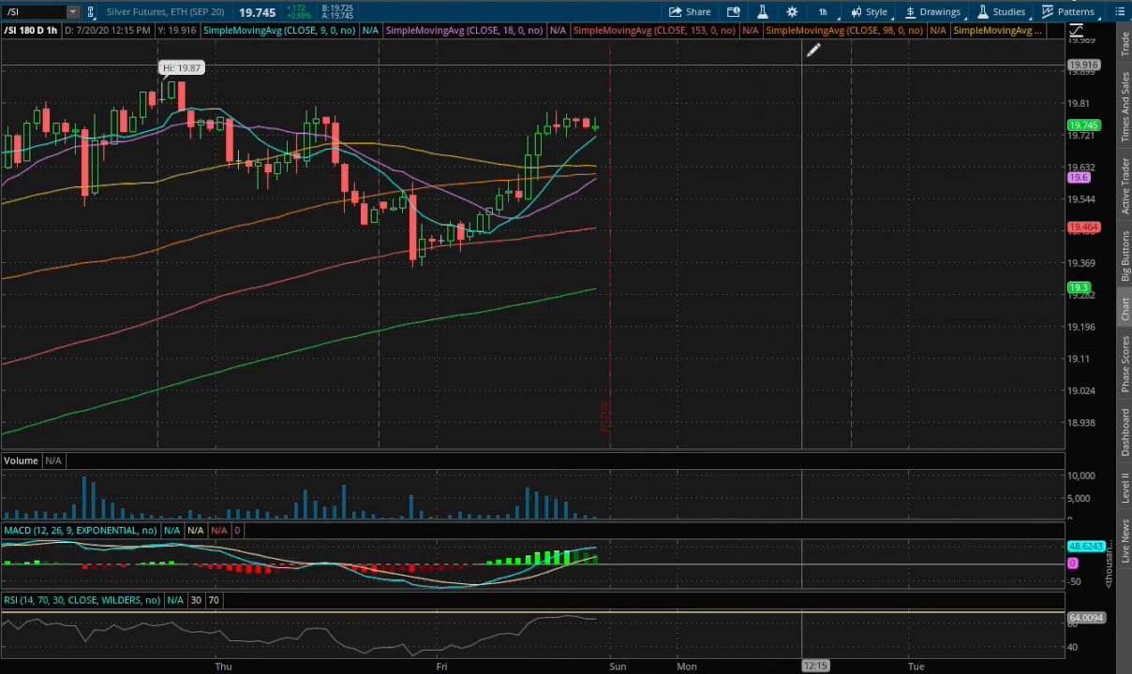
pyautogui.click(823, 12)
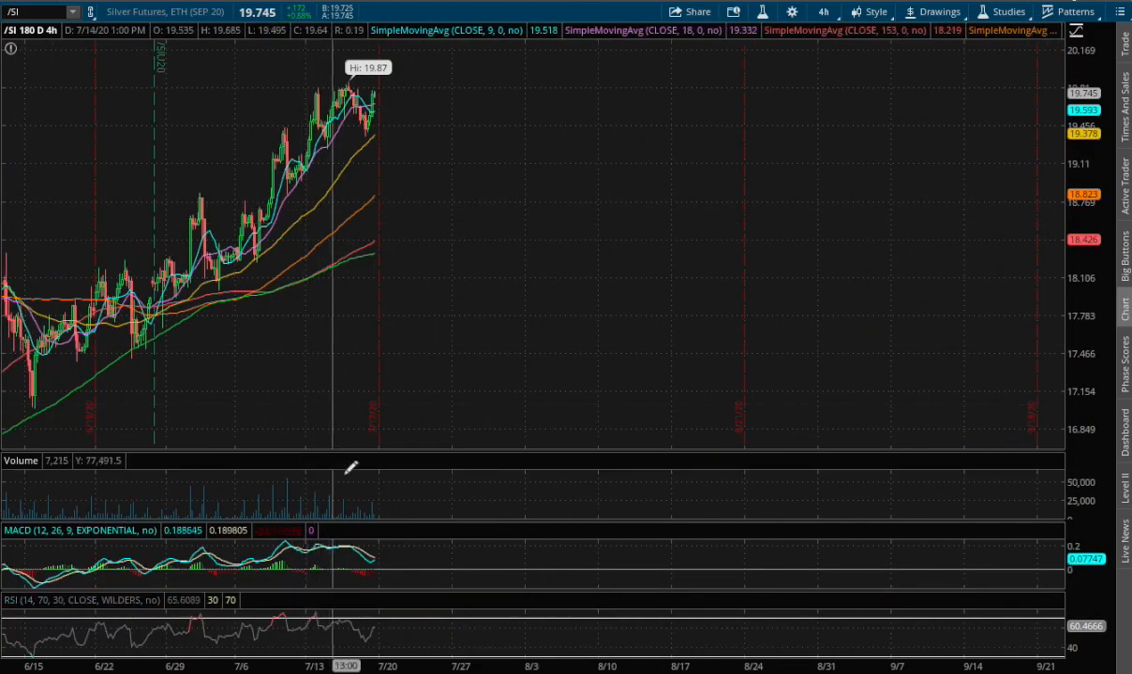
pyautogui.moveTo(228, 253)
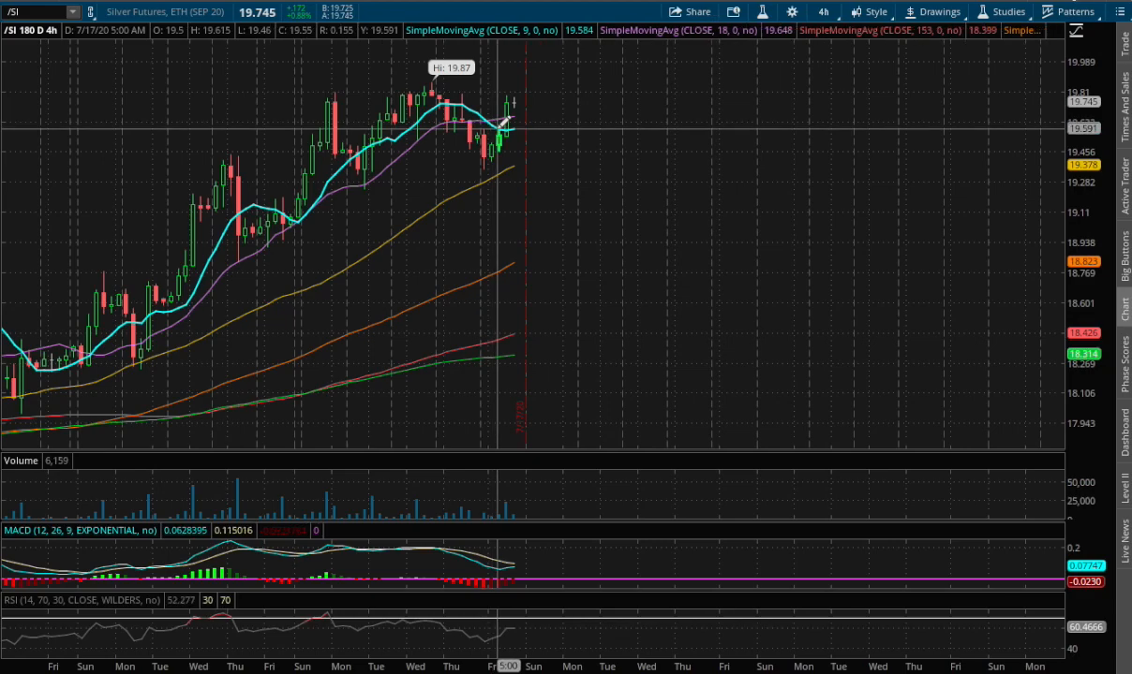
pyautogui.click(823, 11)
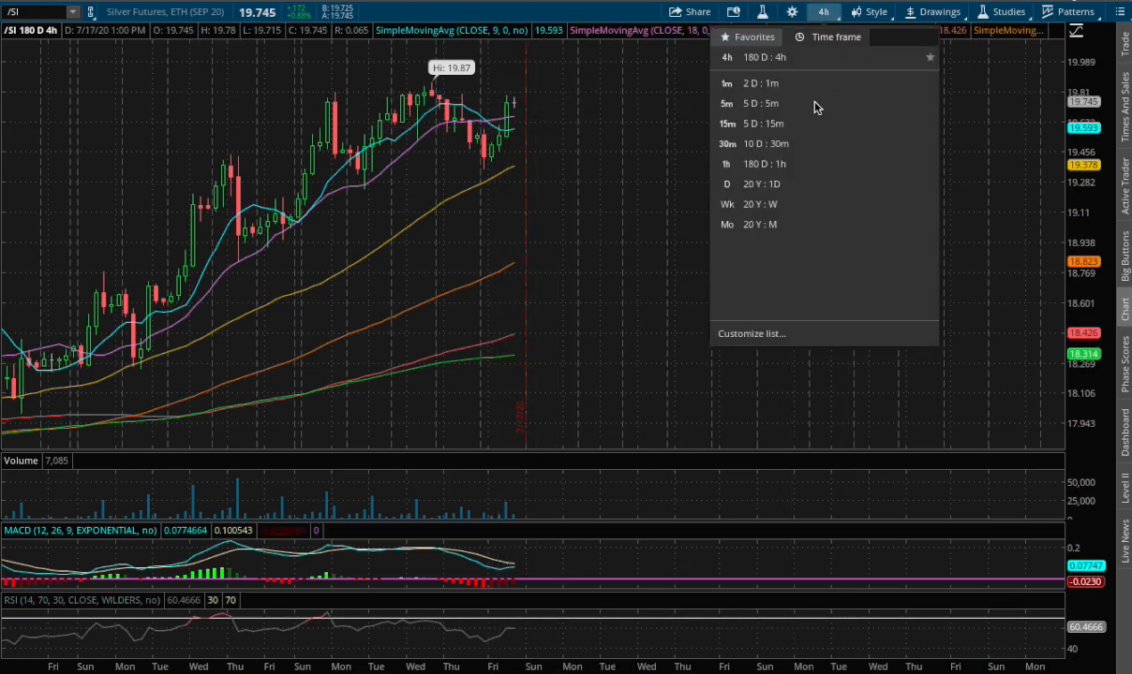
# Set the /SI chart back to 20 Y: D daily bars with moving averages
pyautogui.click(727, 183)
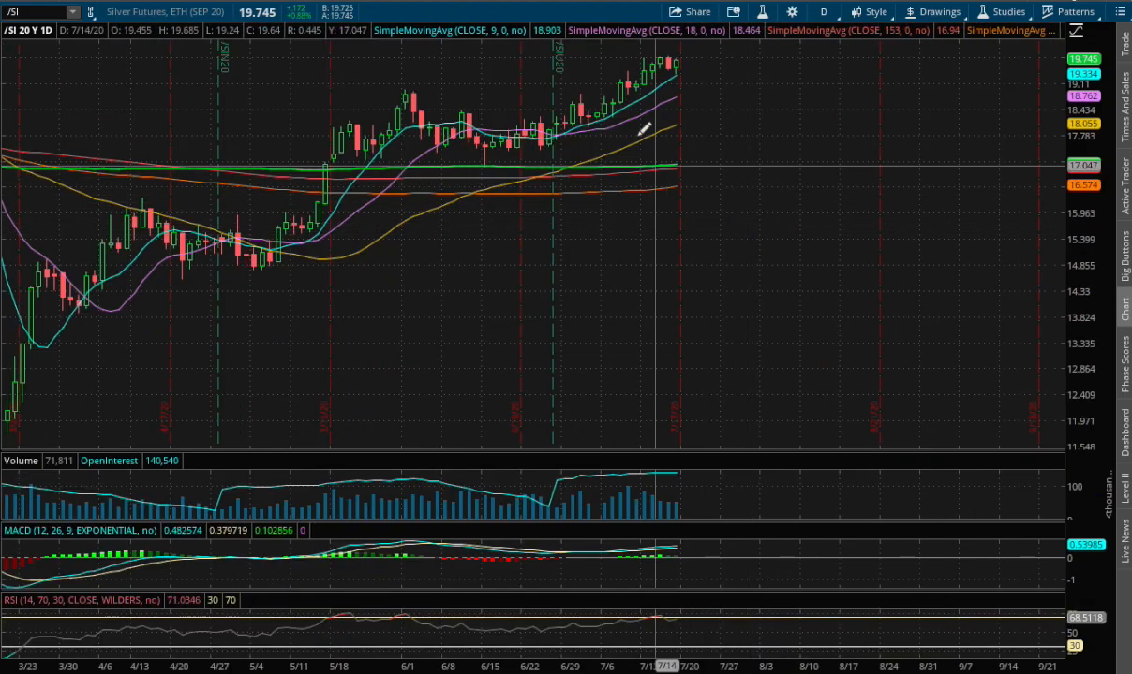
pyautogui.moveTo(652, 90)
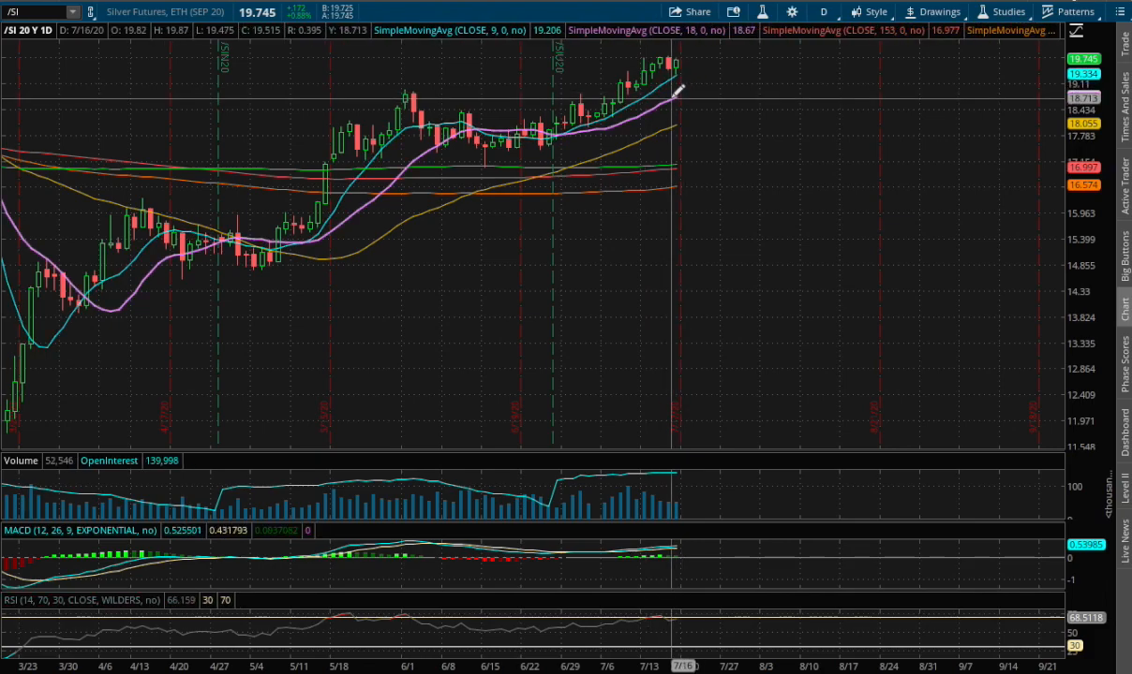
pyautogui.moveTo(627, 90)
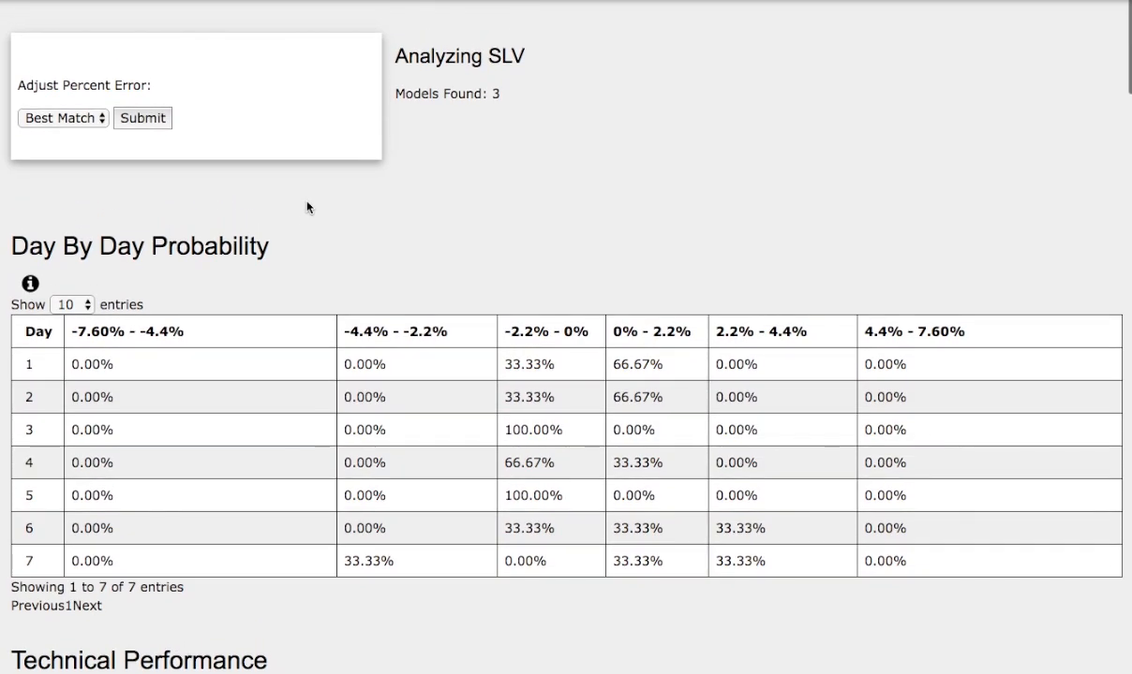
pyautogui.moveTo(322, 491)
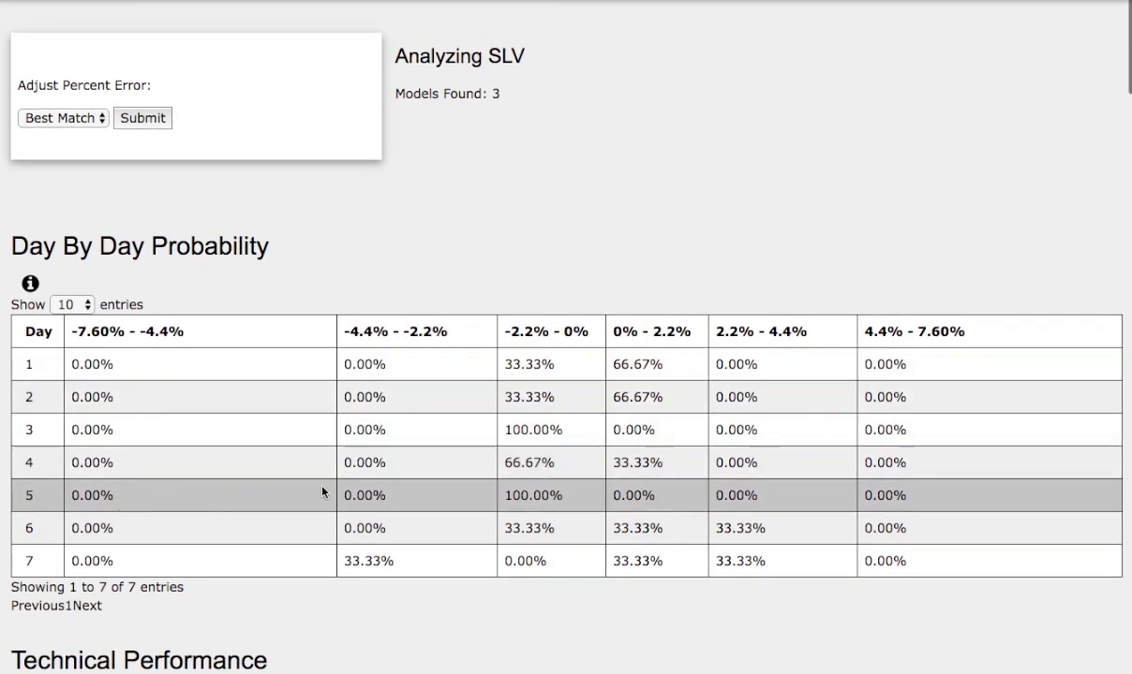
pyautogui.moveTo(562, 502)
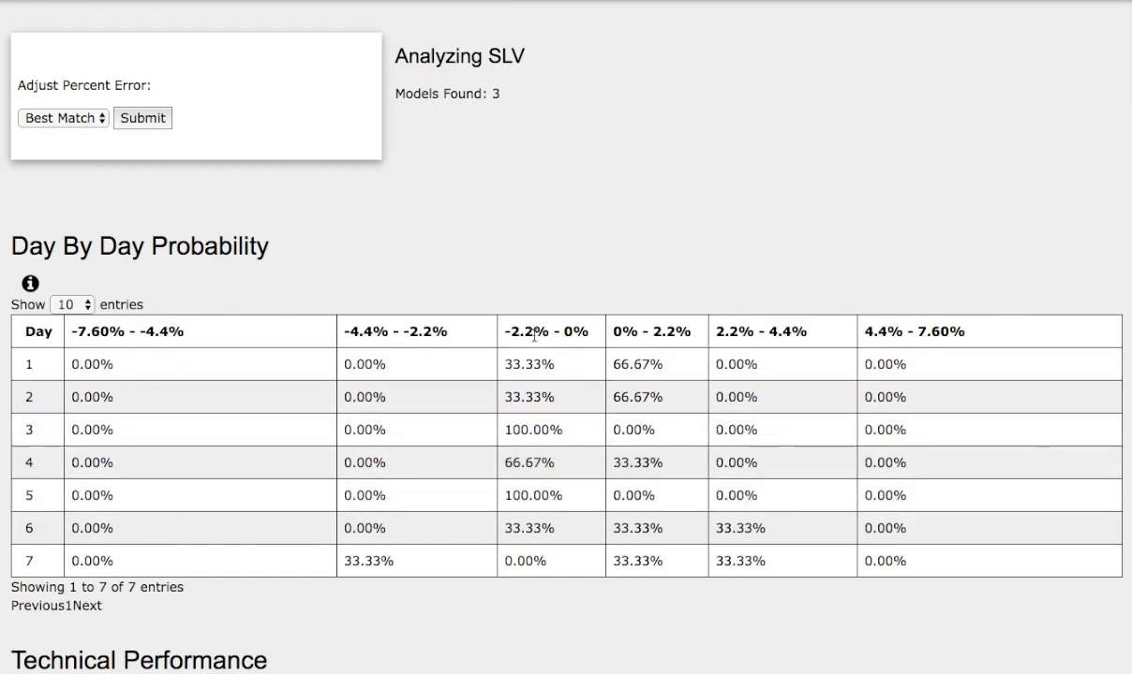
pyautogui.moveTo(461, 107)
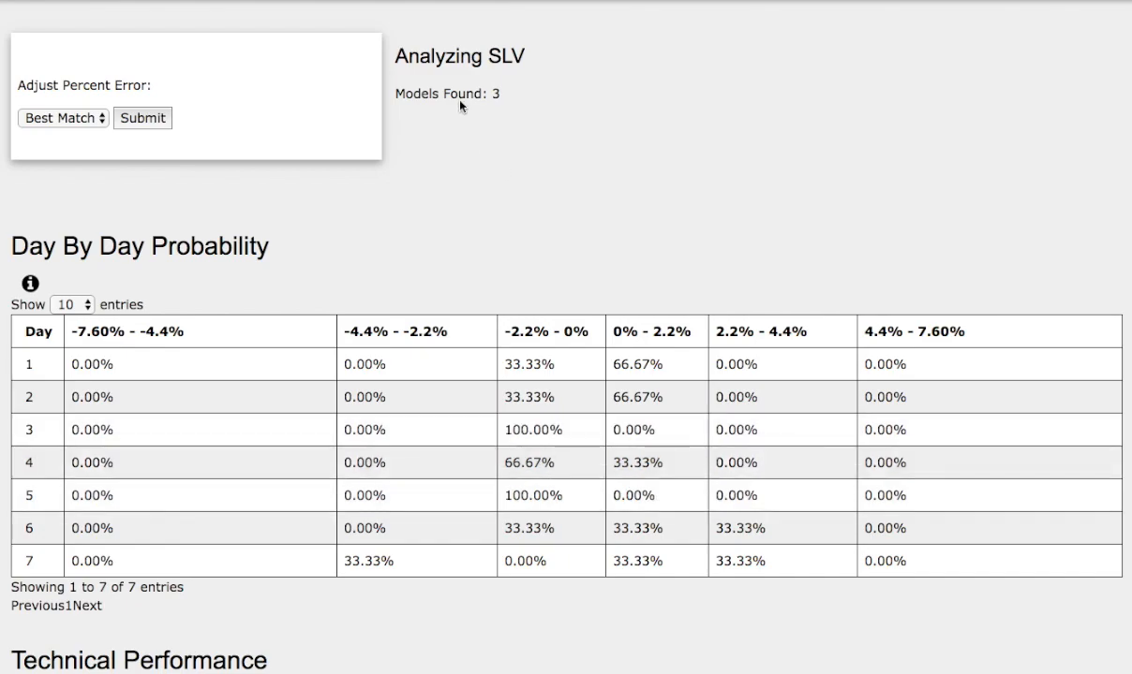
pyautogui.moveTo(514, 391)
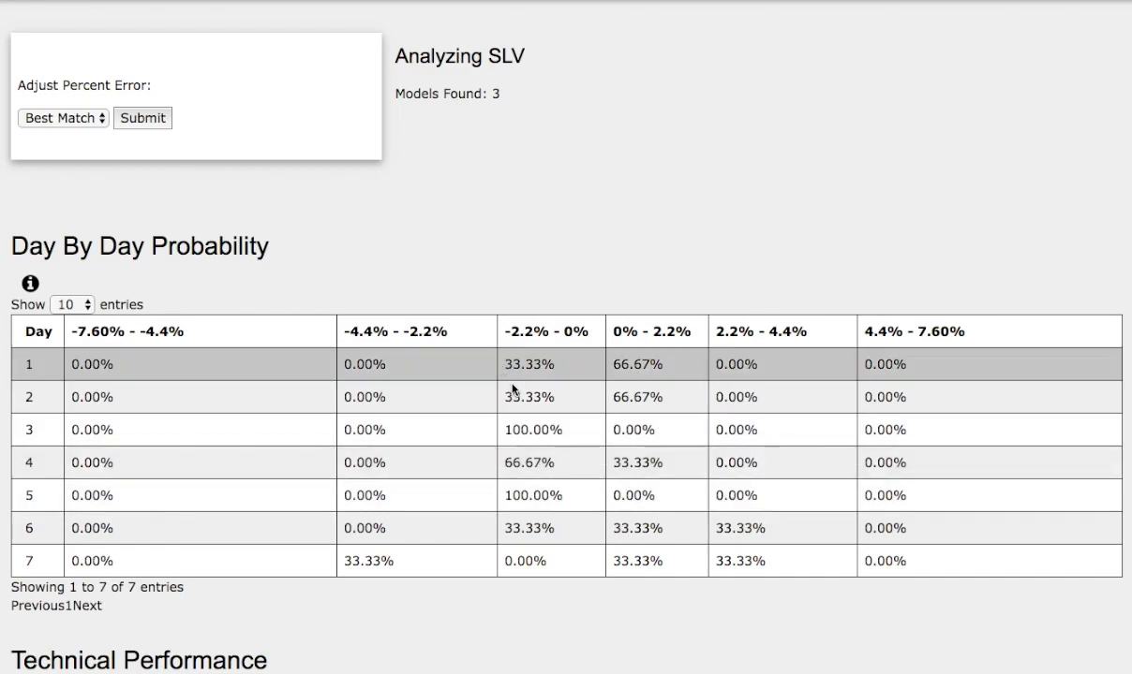
# Scroll down from the probability table to the SLV circled-candle daily chart
pyautogui.scroll(-3)
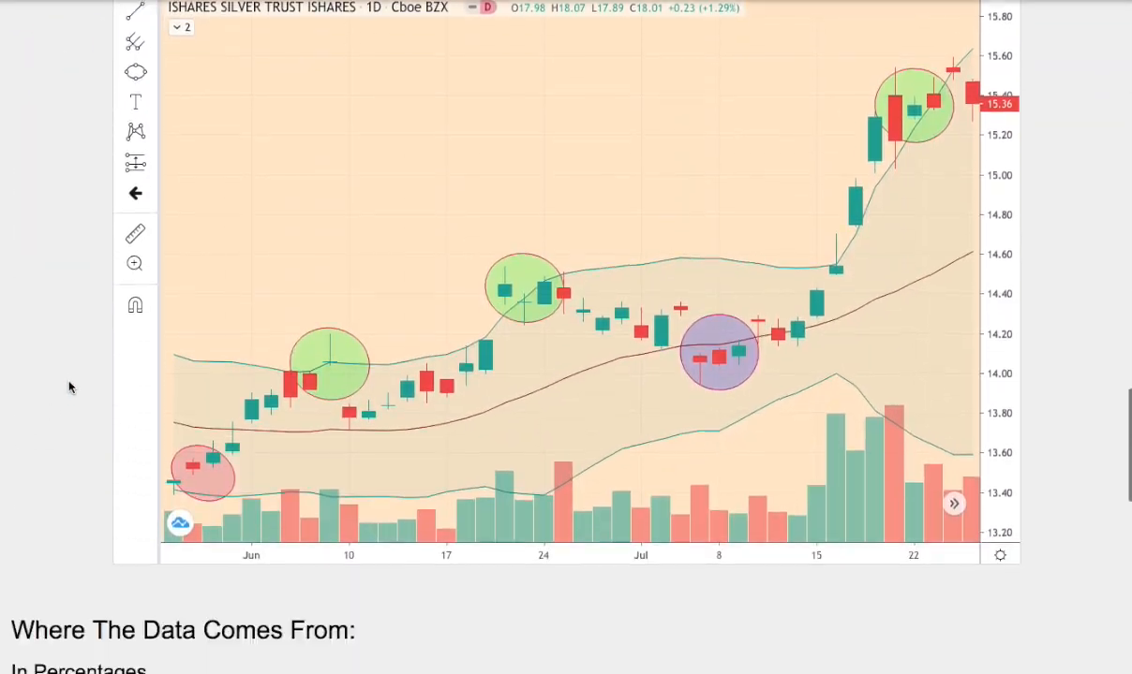
# Drag the Where The Data Comes From day slider forward to day 5
pyautogui.scroll(-3)
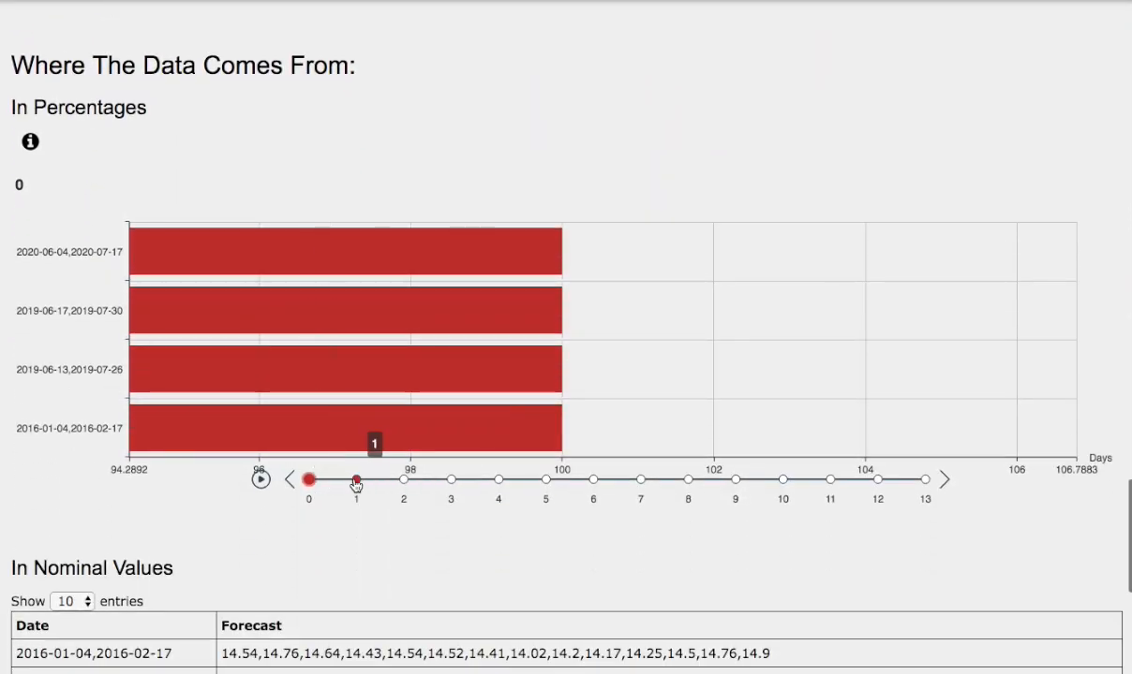
pyautogui.moveTo(356, 480); pyautogui.dragTo(402, 479)
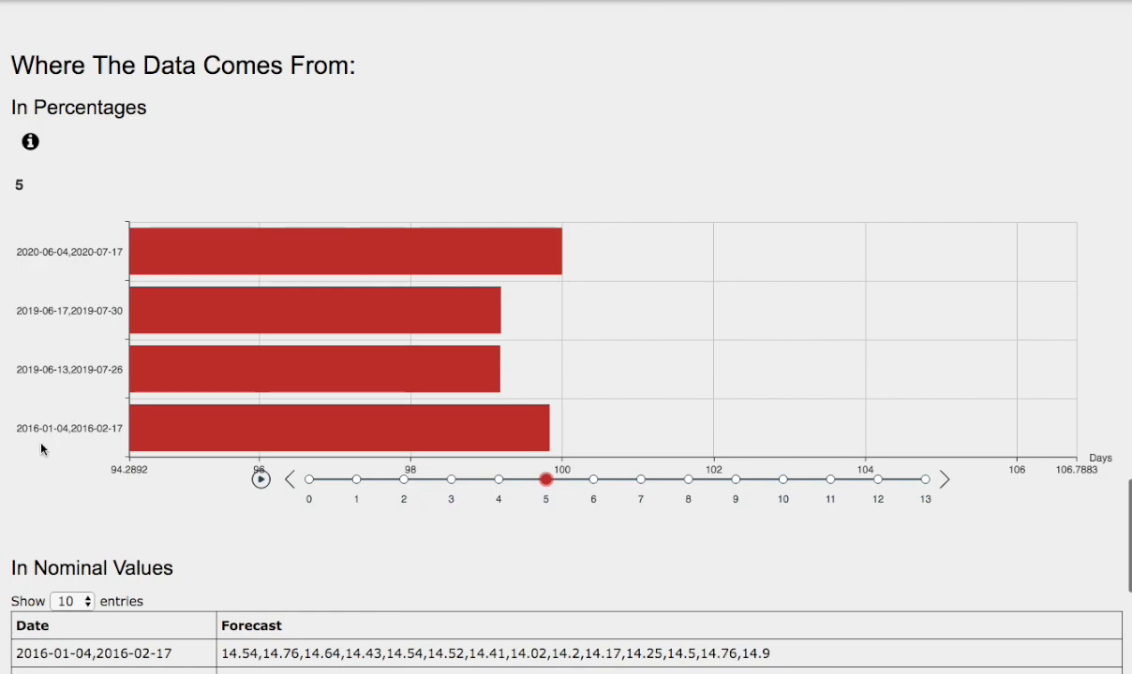
# Show the 2019-06-13,2019-07-26 matched series in the How The Data Is Found chart
pyautogui.scroll(-3)
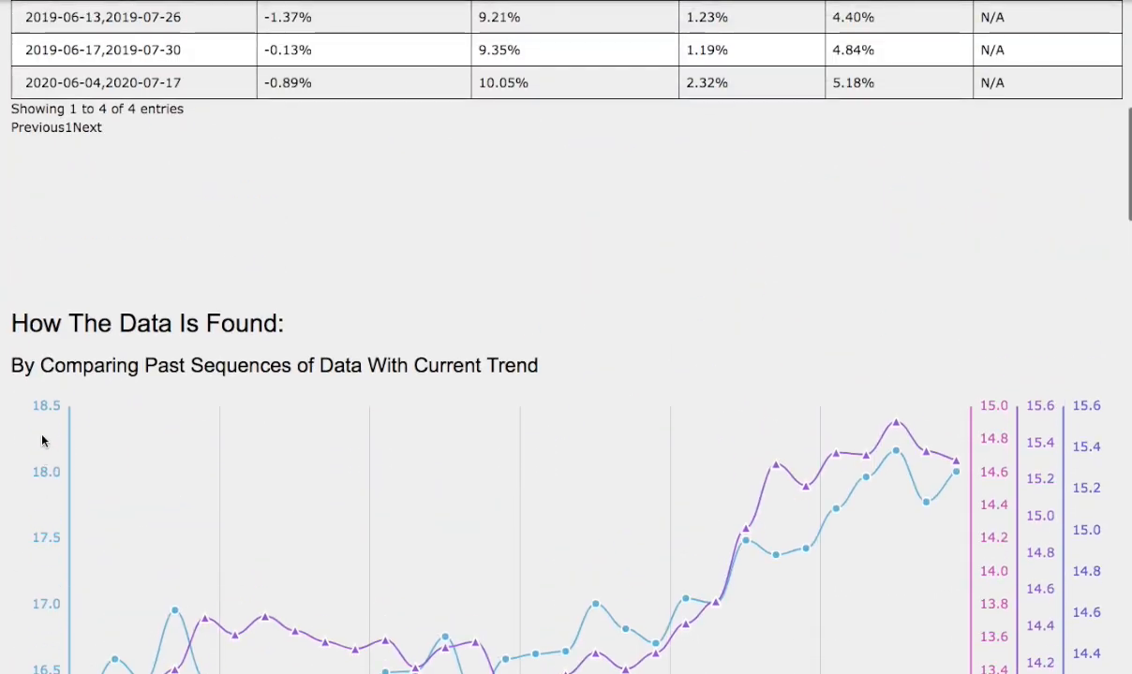
pyautogui.scroll(-3)
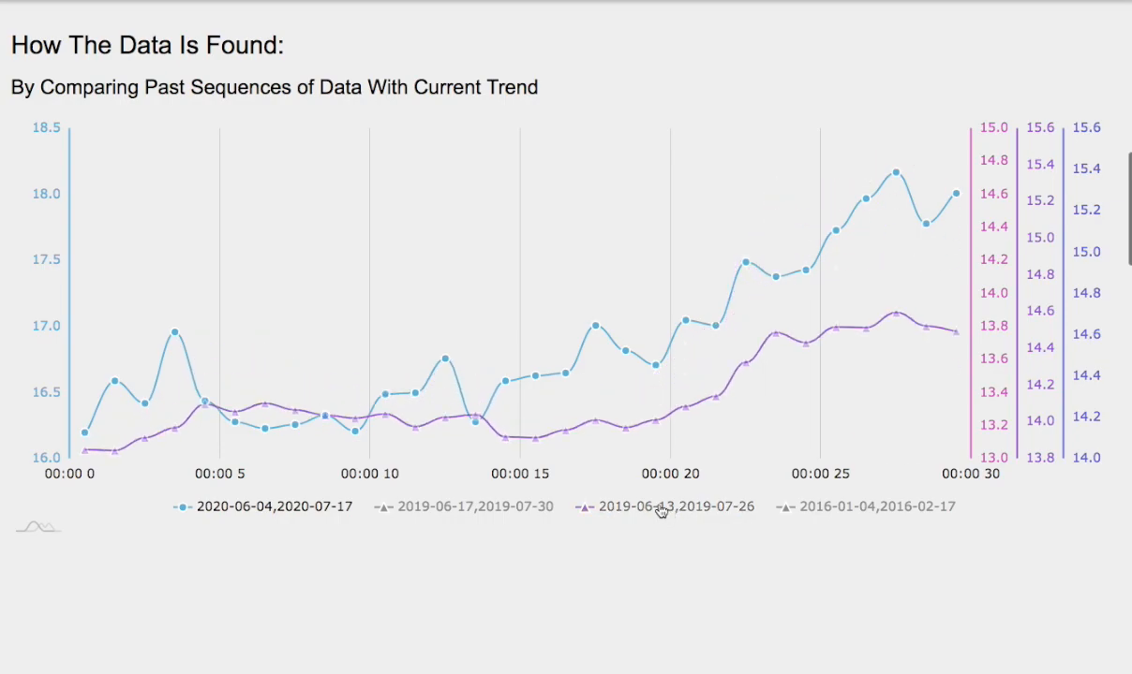
pyautogui.click(660, 508)
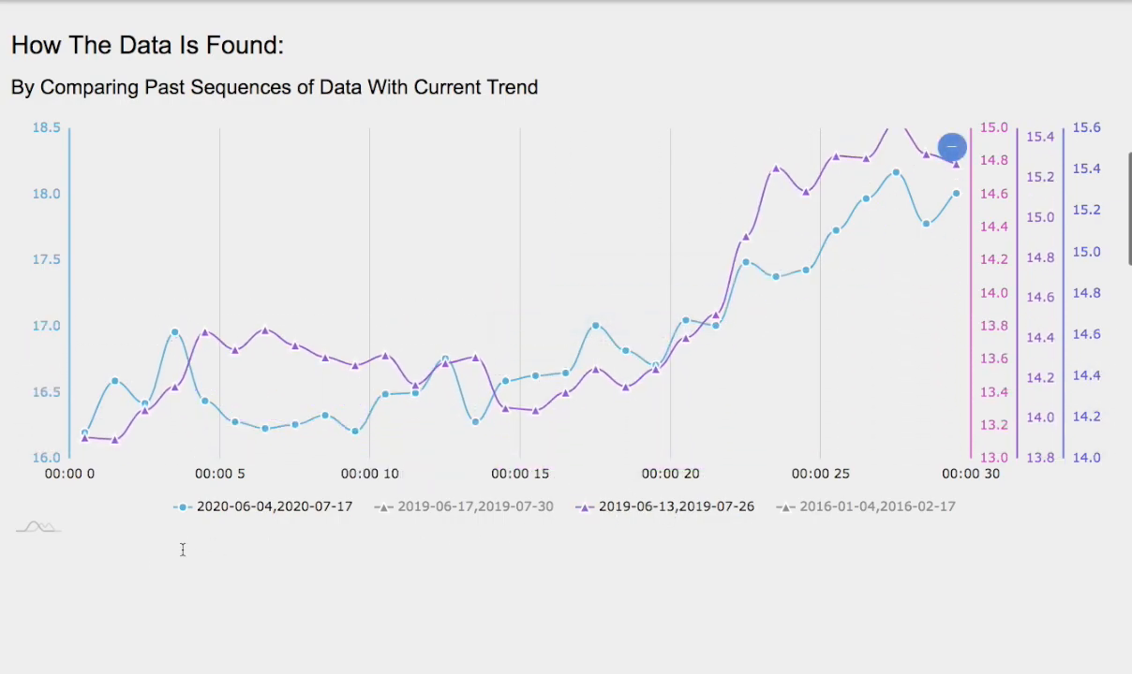
pyautogui.scroll(-3)
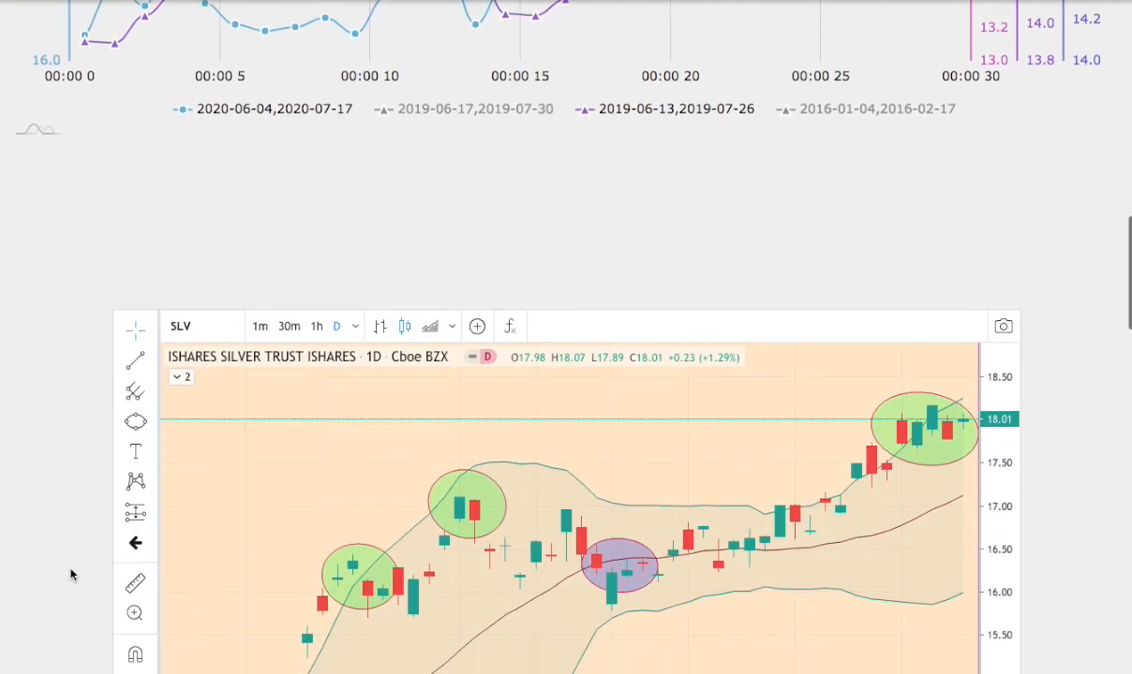
# Scroll through the circled-candle SLV charts to the current vs past Bollinger Bands comparison
pyautogui.scroll(-3)
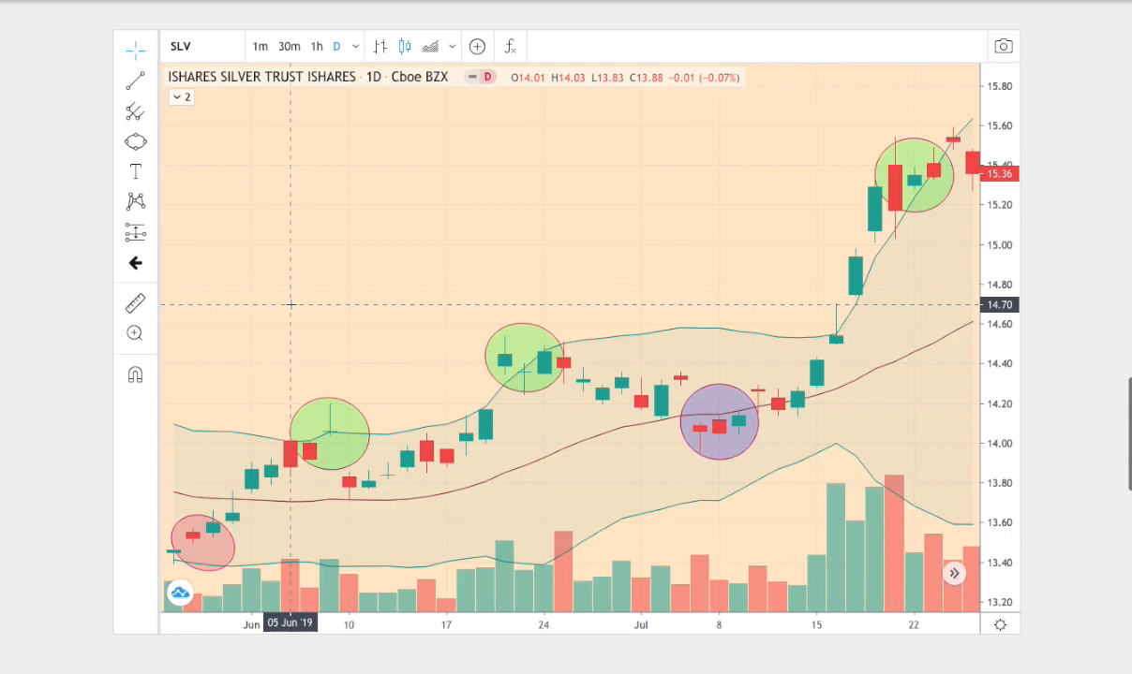
pyautogui.moveTo(247, 345)
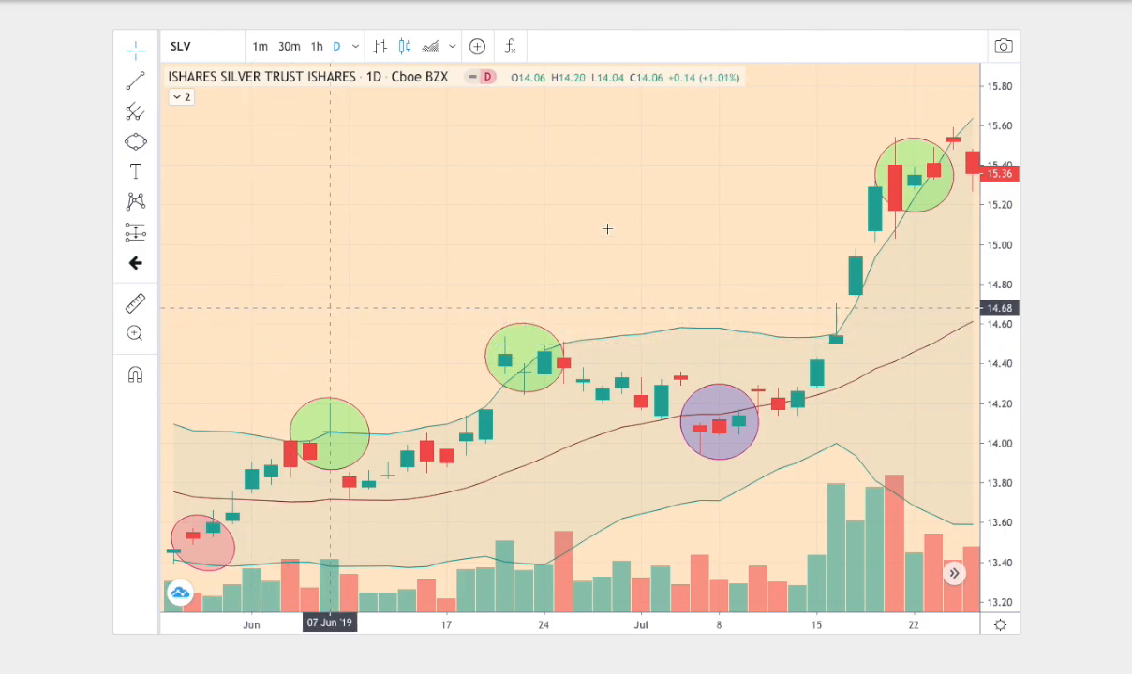
pyautogui.moveTo(744, 178)
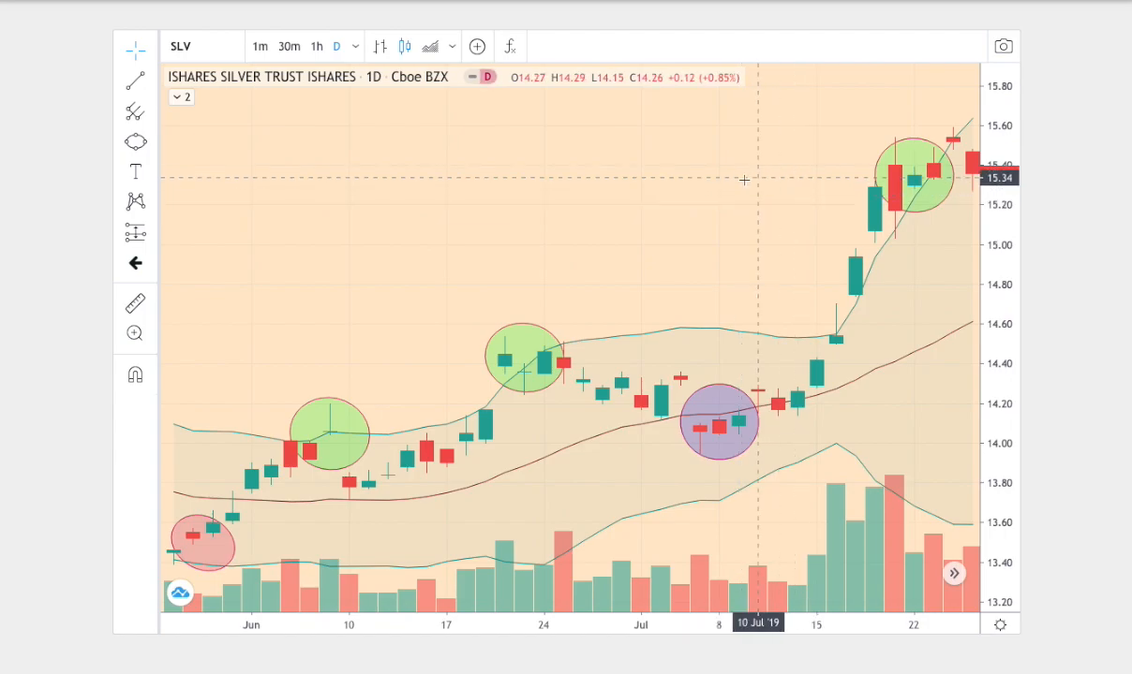
pyautogui.moveTo(65, 348)
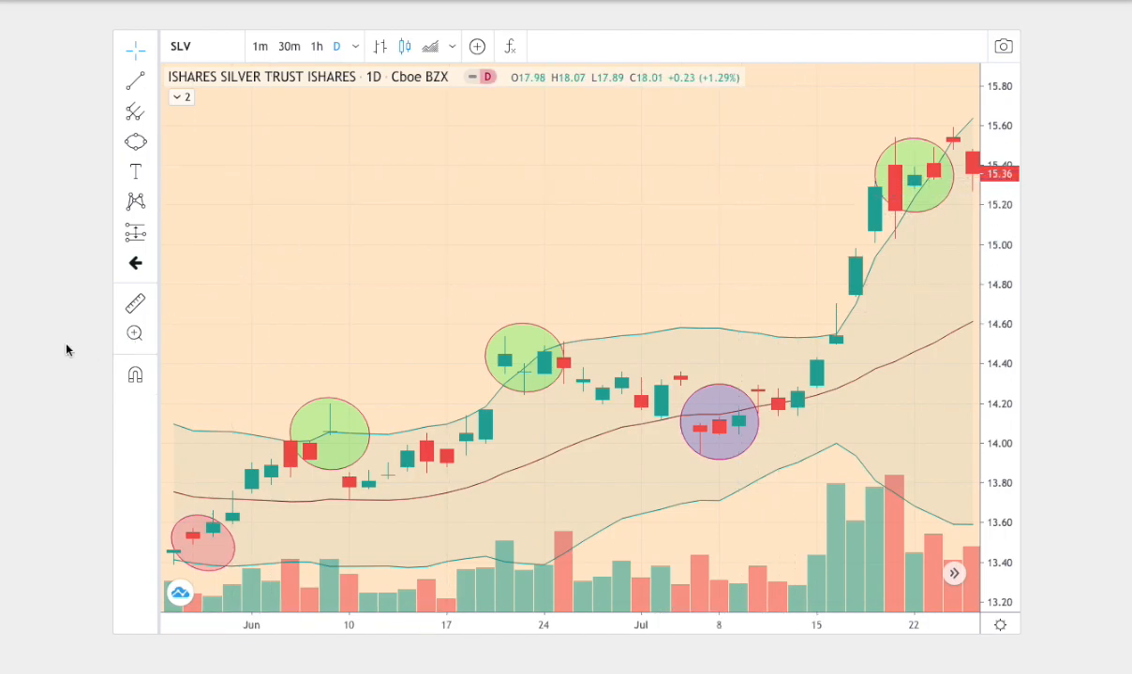
pyautogui.scroll(-3)
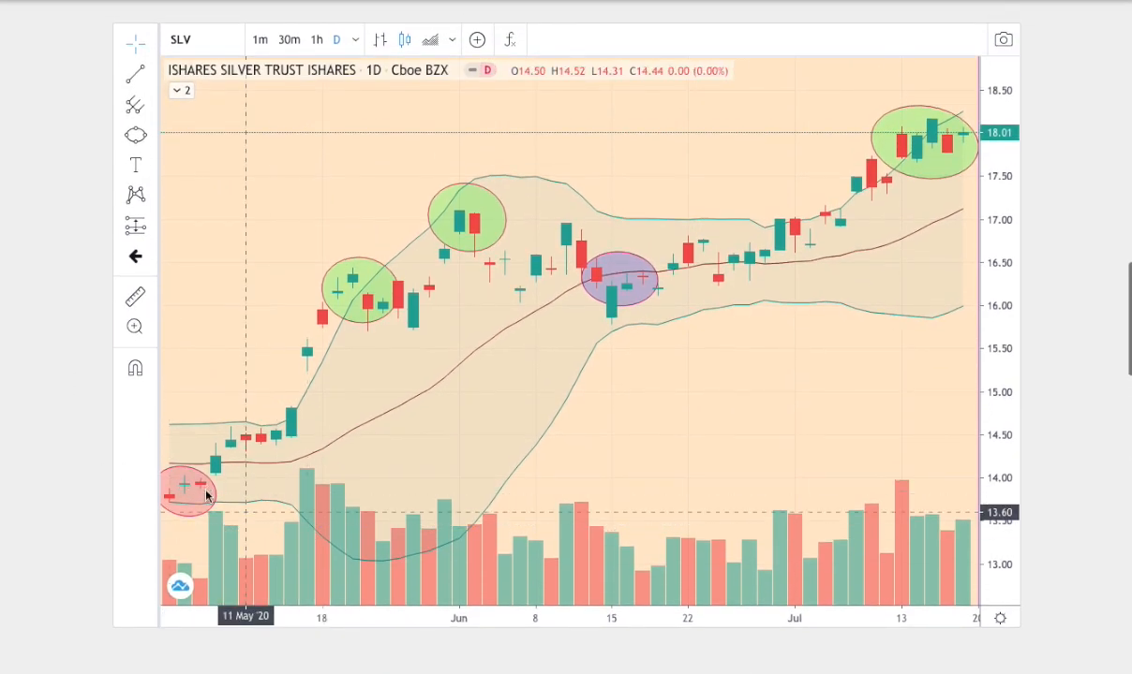
pyautogui.moveTo(783, 247)
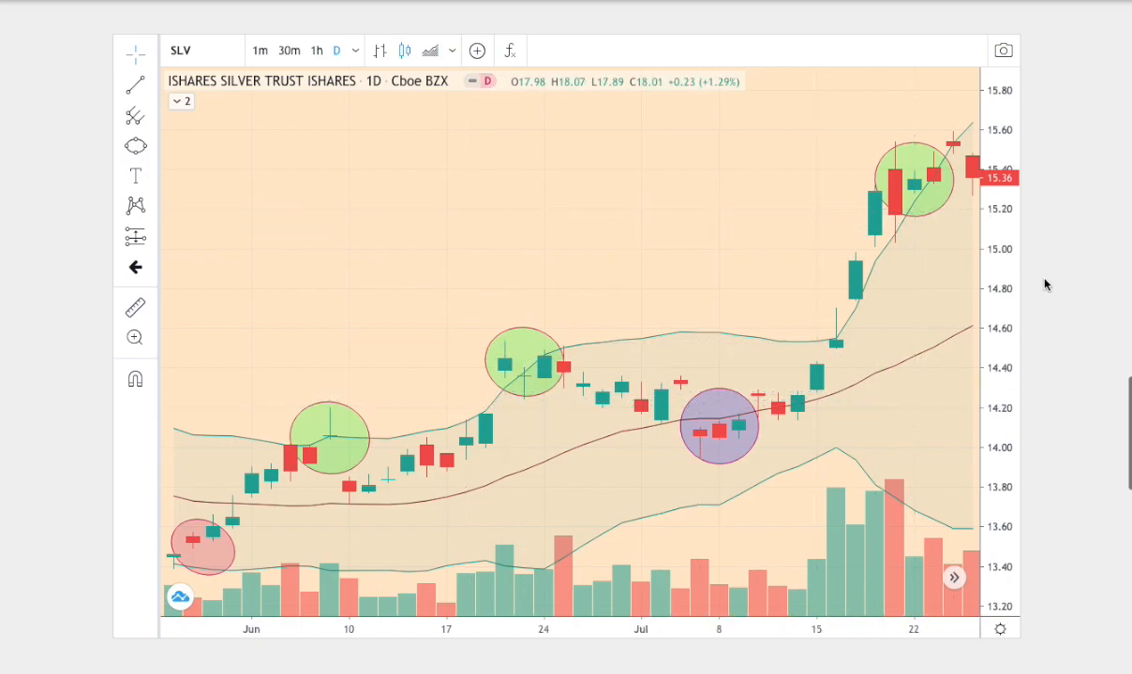
pyautogui.scroll(-3)
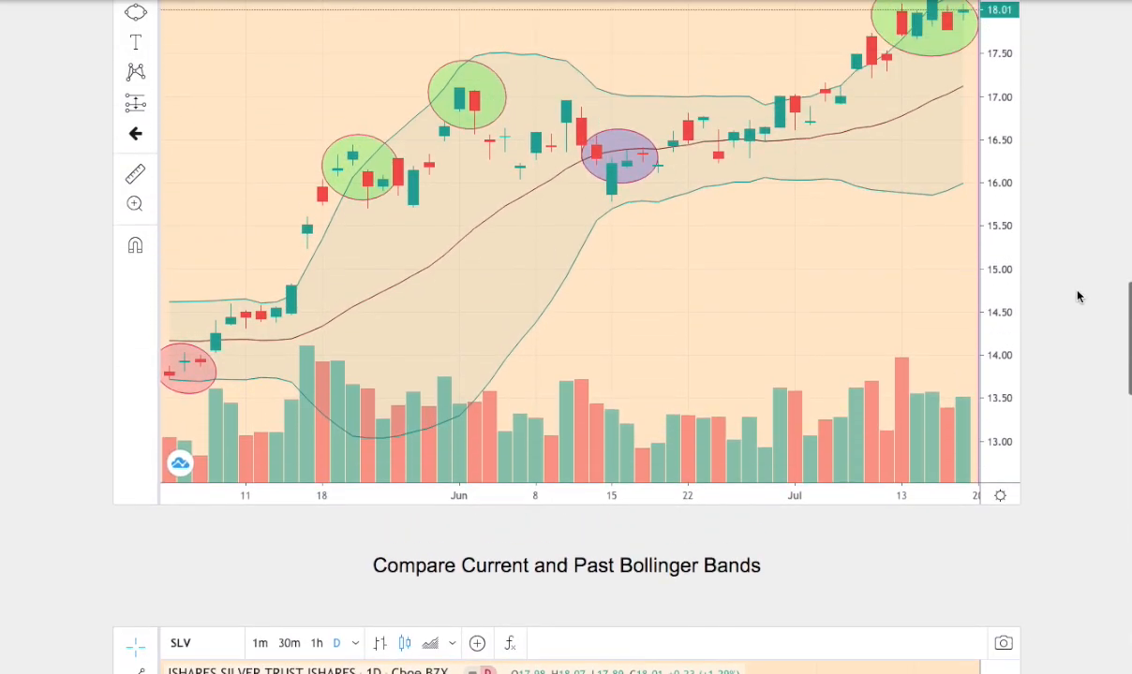
# Review the day-5 data-source bars, then bring the Analyzing SLV probability table back on screen
pyautogui.scroll(-3)
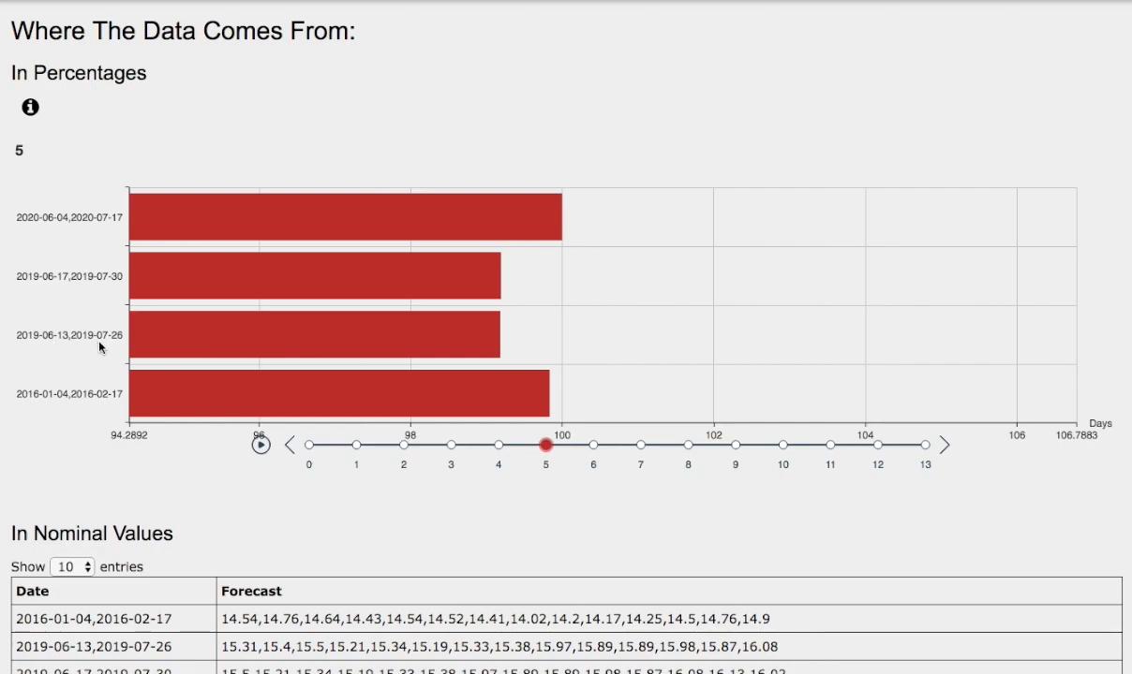
pyautogui.moveTo(79, 348)
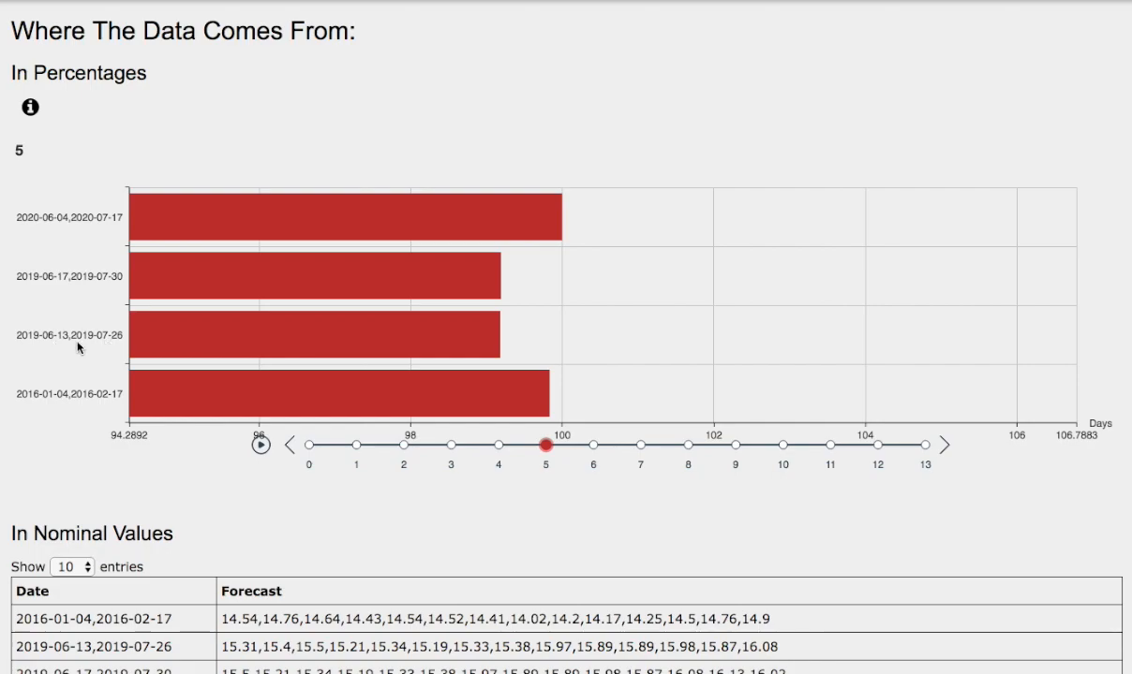
pyautogui.moveTo(502, 354)
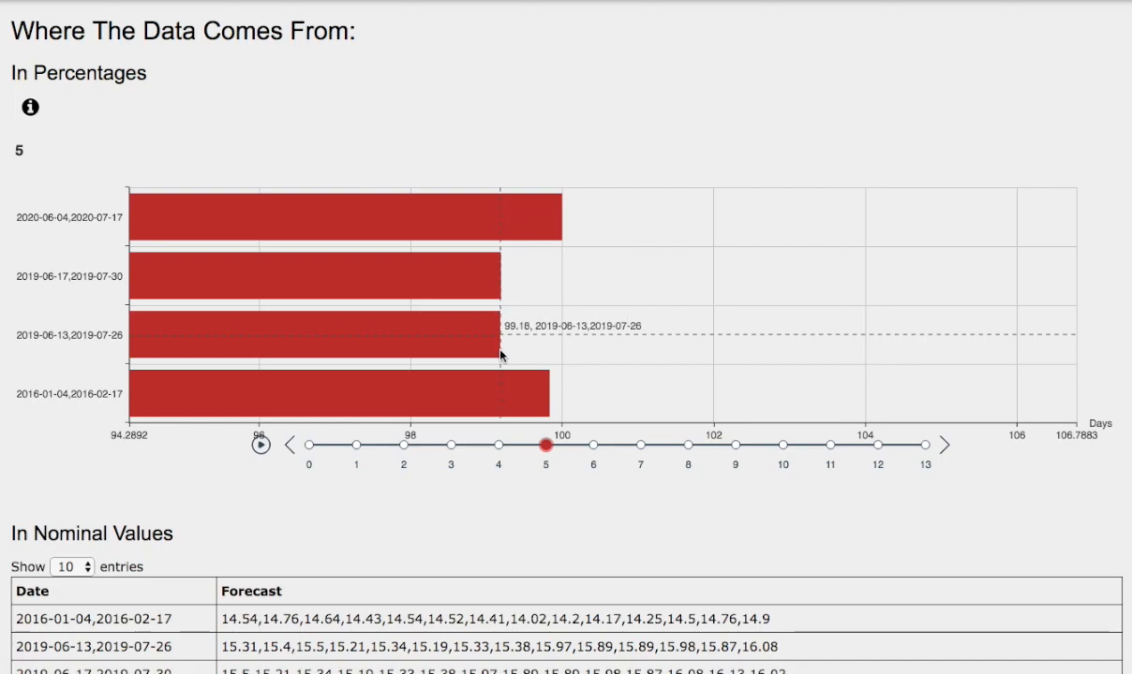
pyautogui.moveTo(80, 191)
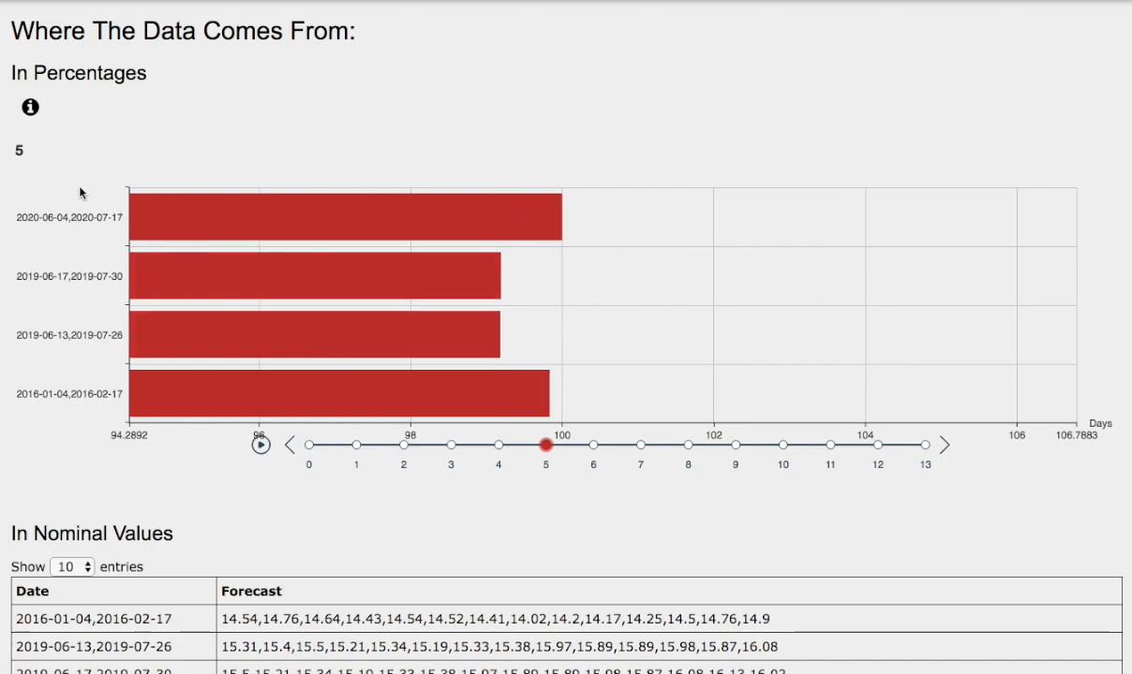
pyautogui.scroll(-3)
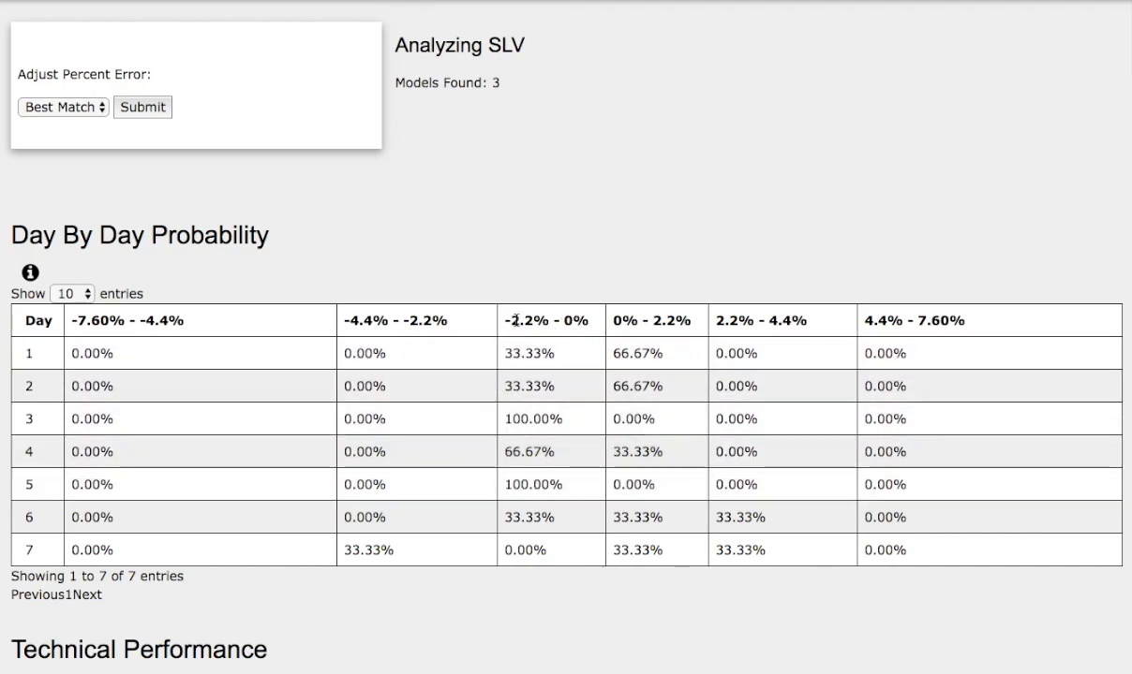
pyautogui.moveTo(292, 259)
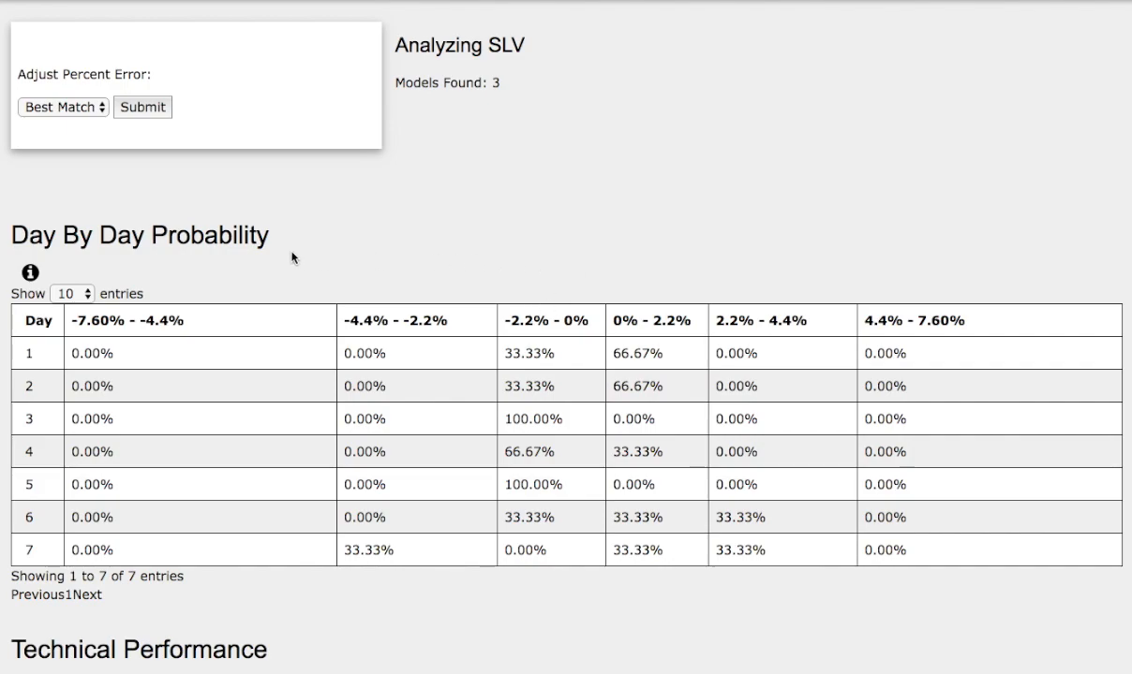
# Scroll to the Technical Performance table of matched periods, then on to the data-source percentage bars
pyautogui.scroll(-3)
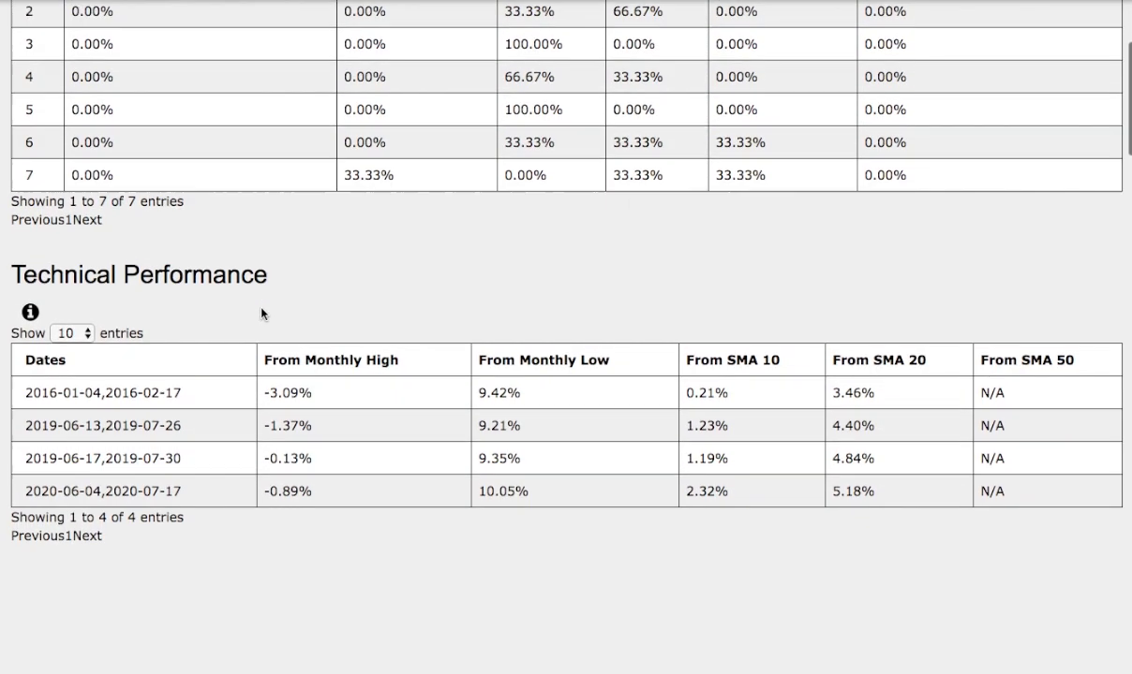
pyautogui.scroll(-3)
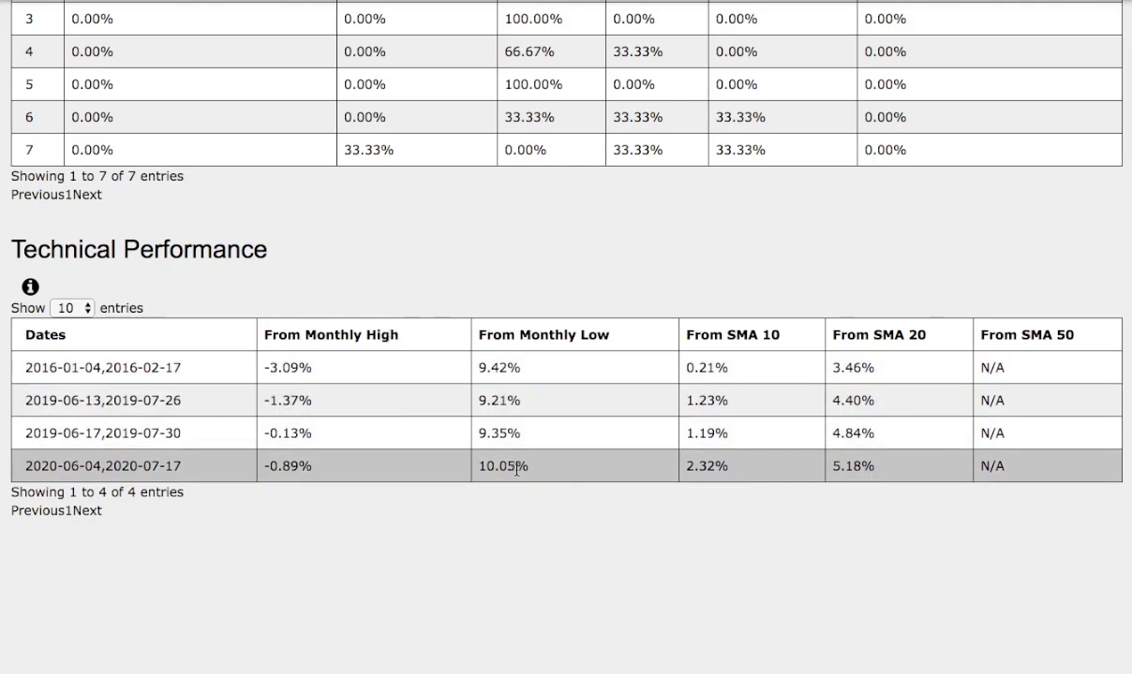
pyautogui.moveTo(739, 470)
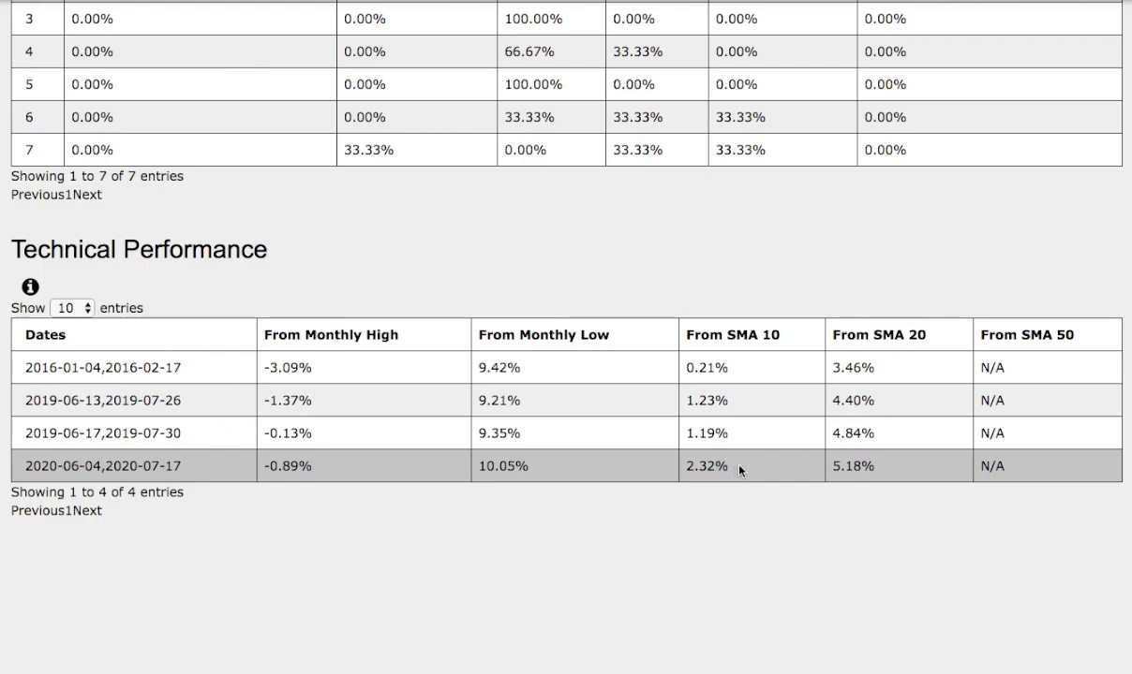
pyautogui.moveTo(830, 360)
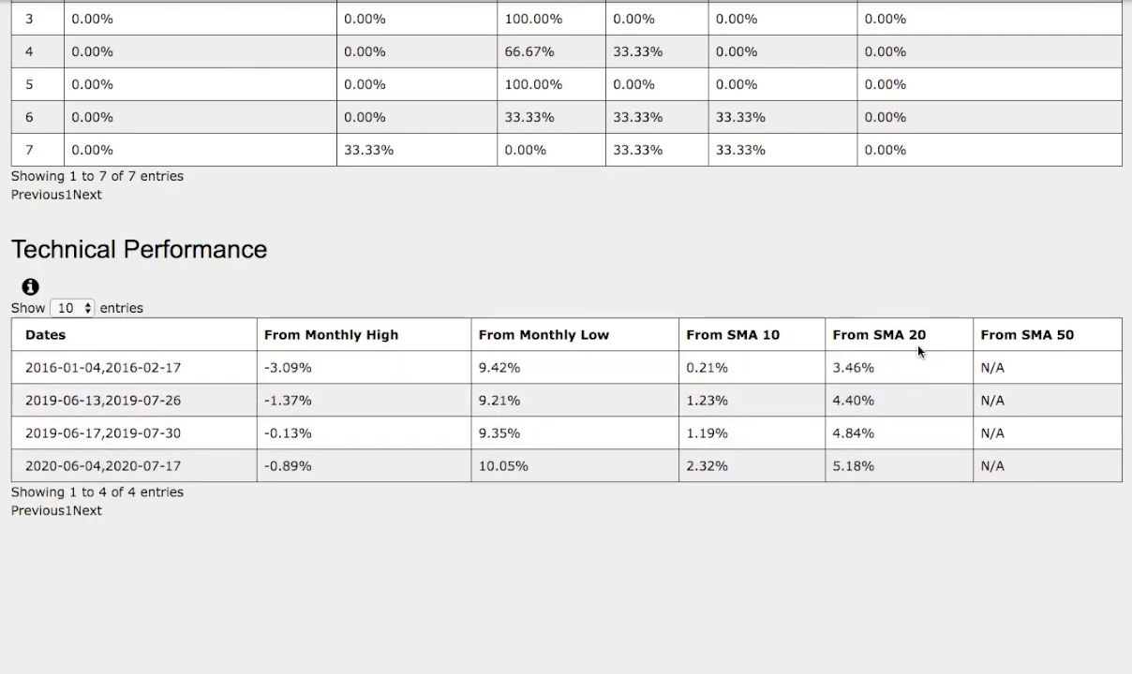
pyautogui.moveTo(1059, 333)
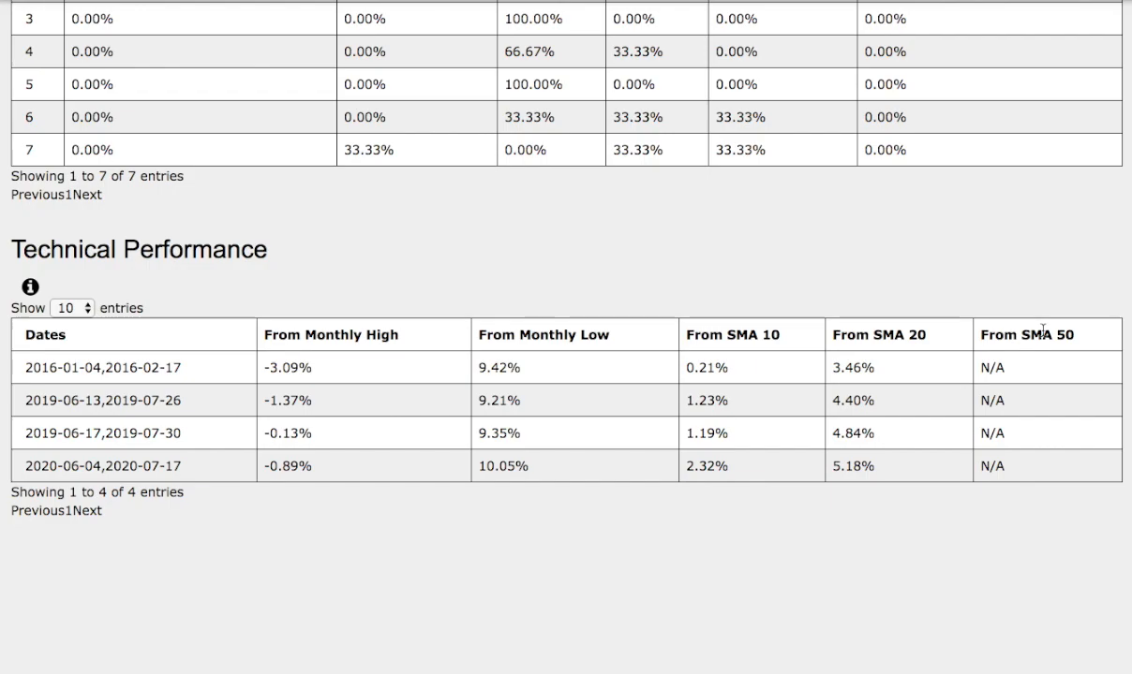
pyautogui.moveTo(199, 430)
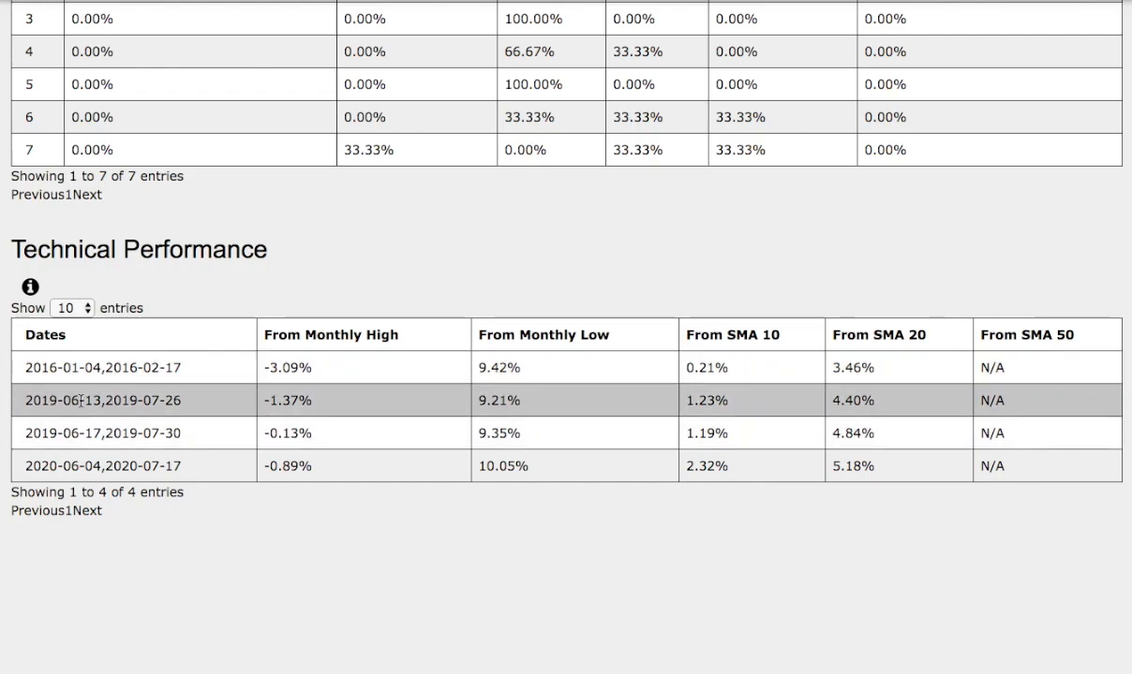
pyautogui.moveTo(112, 405)
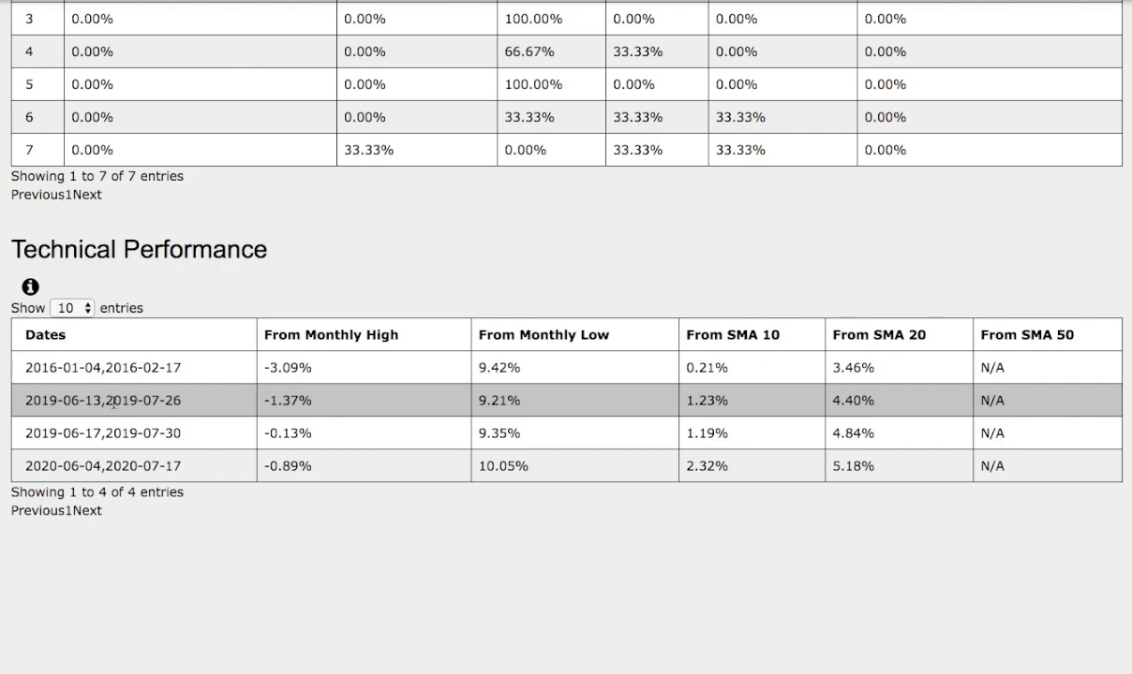
pyautogui.moveTo(281, 402)
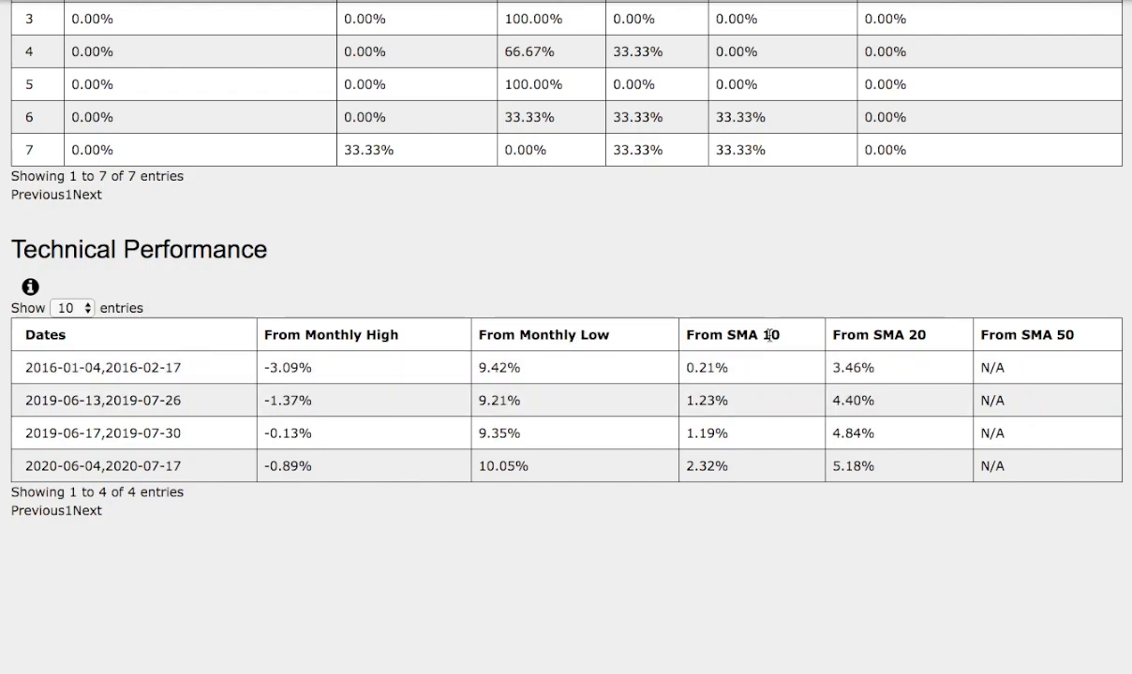
pyautogui.moveTo(866, 401)
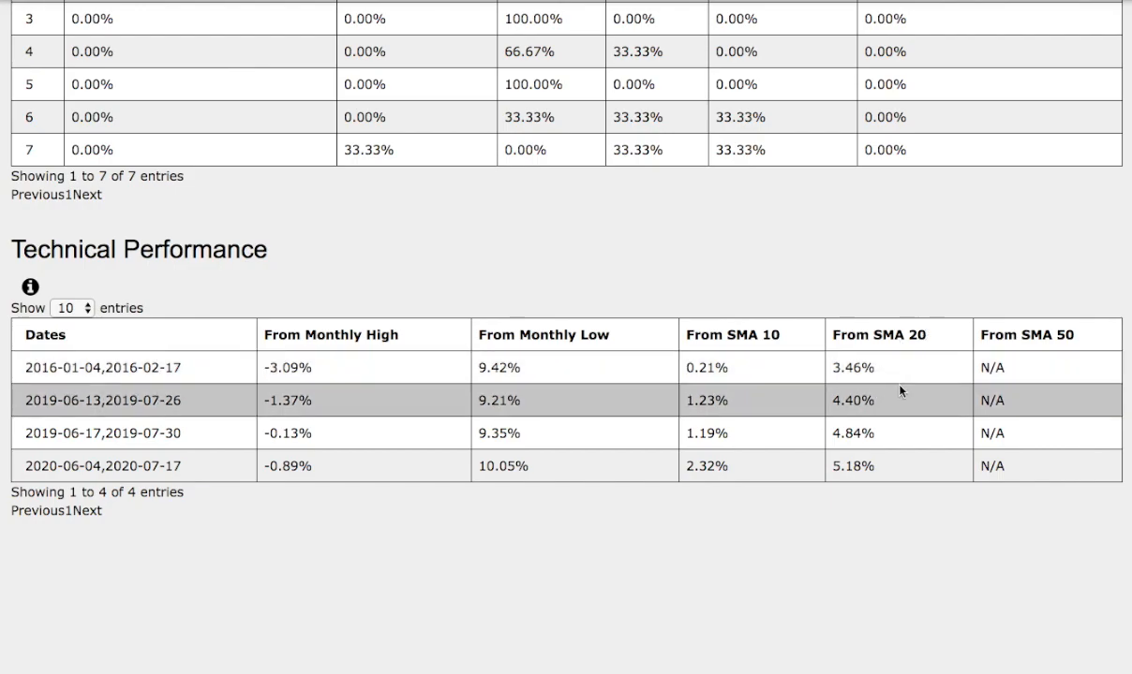
pyautogui.moveTo(117, 529)
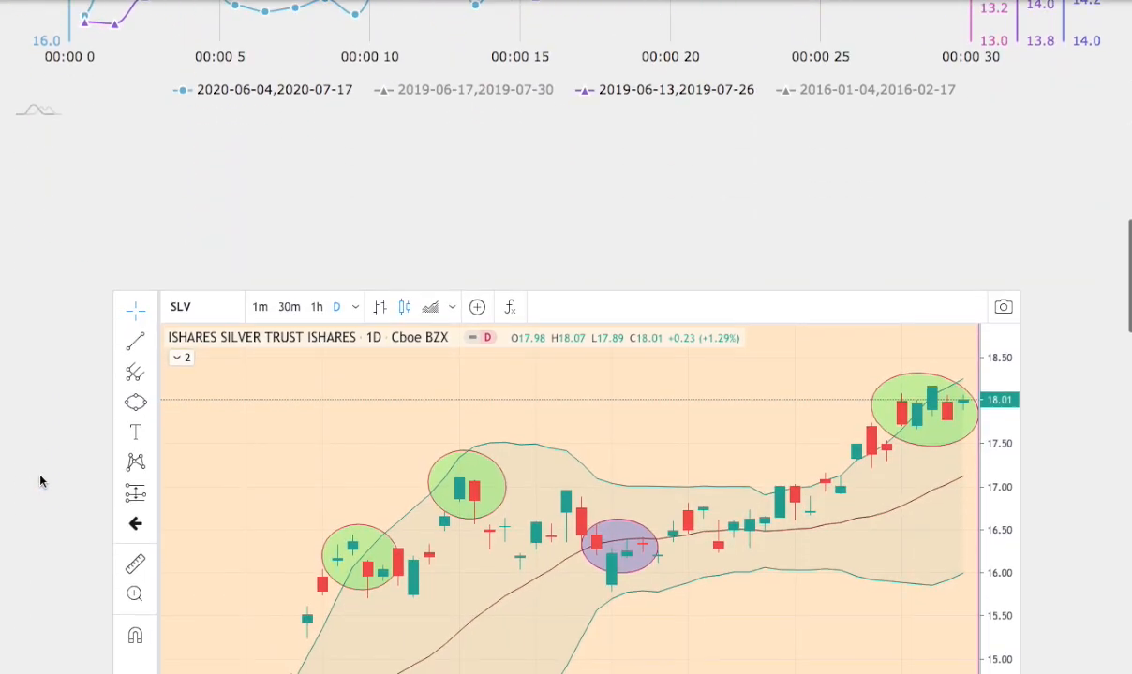
pyautogui.scroll(-3)
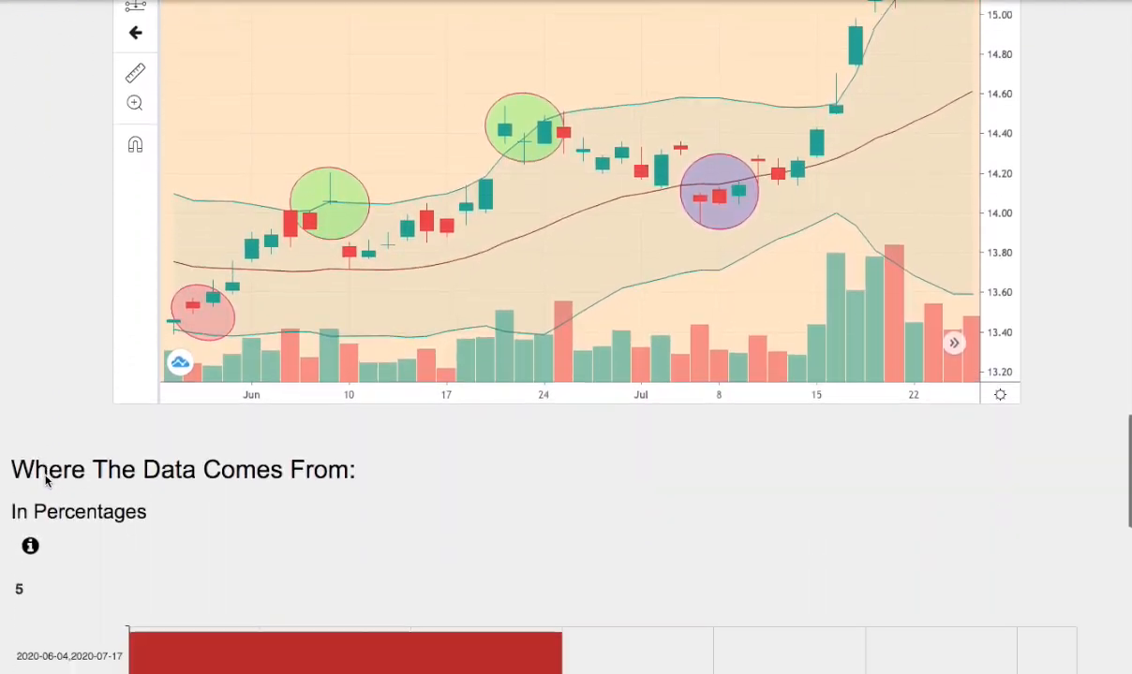
pyautogui.scroll(-3)
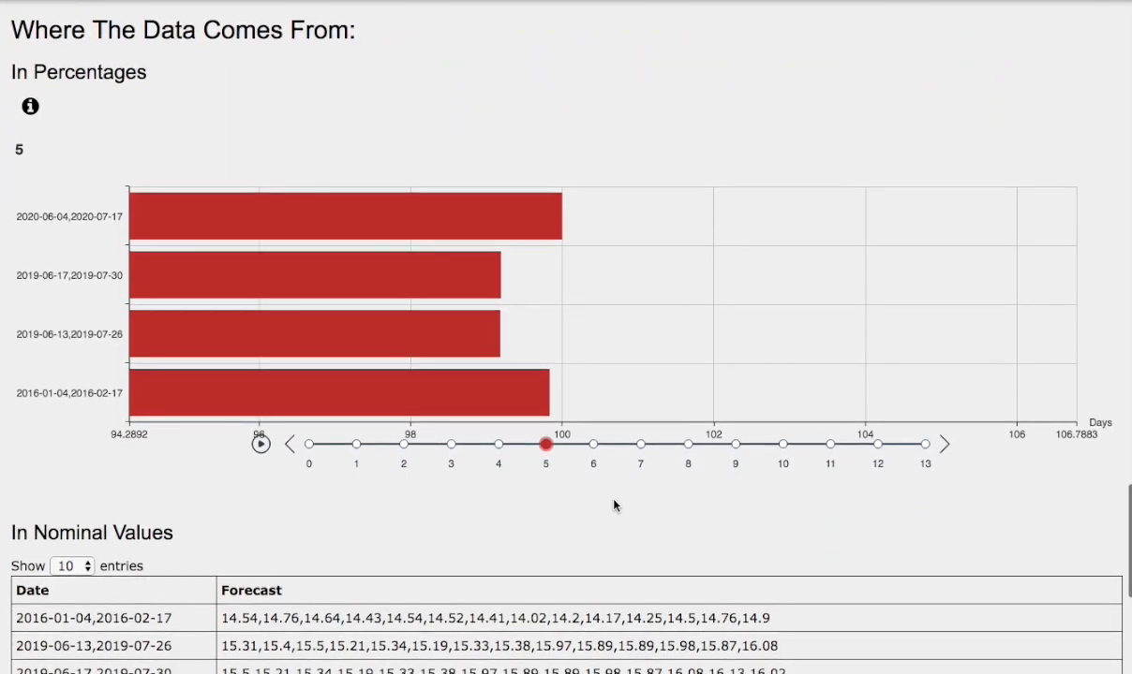